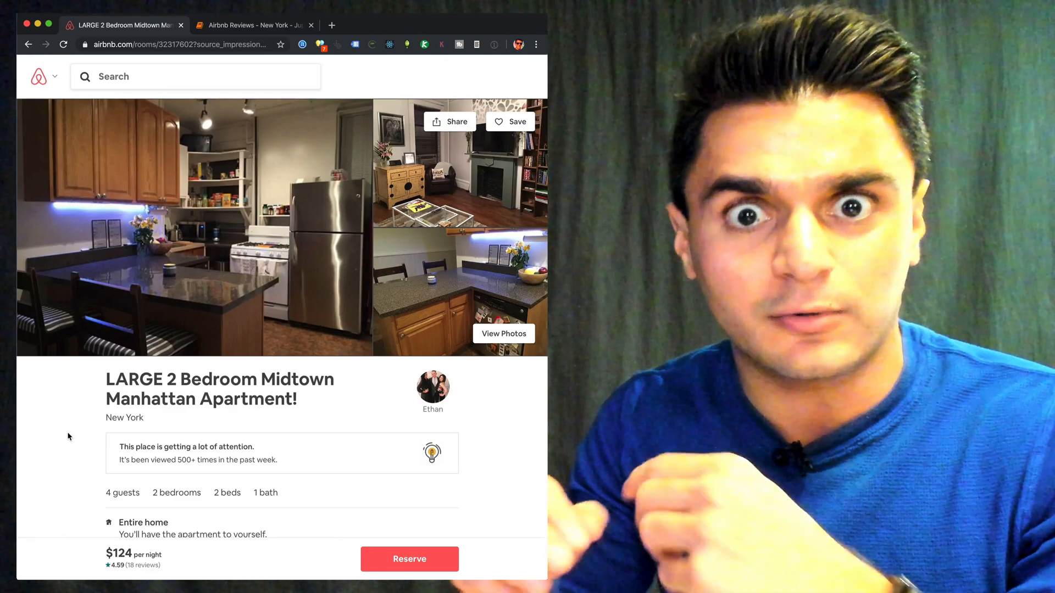
mouse_move(63, 421)
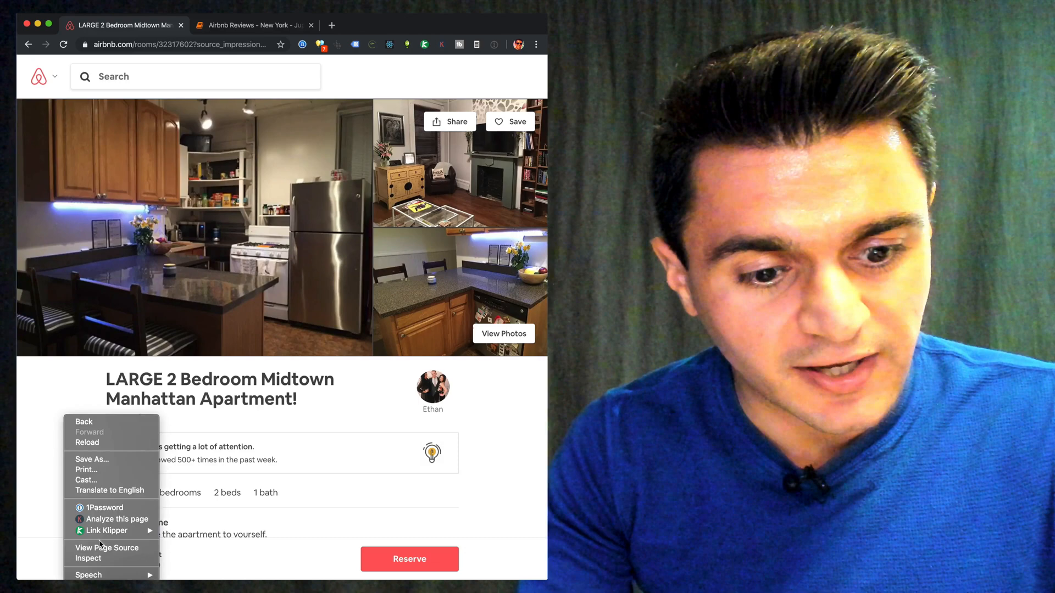
Inspect the Midtown Manhattan 2-bedroom listing page to open its developer tools.
click(87, 558)
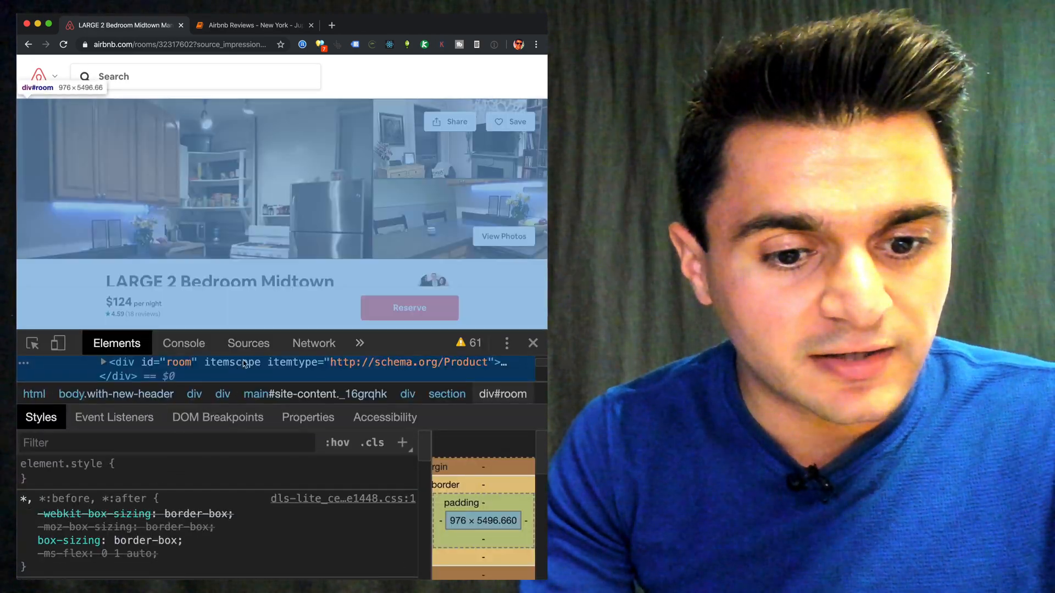
Switch DevTools to the Network panel and scroll the listing down to its Reviews section.
click(313, 343)
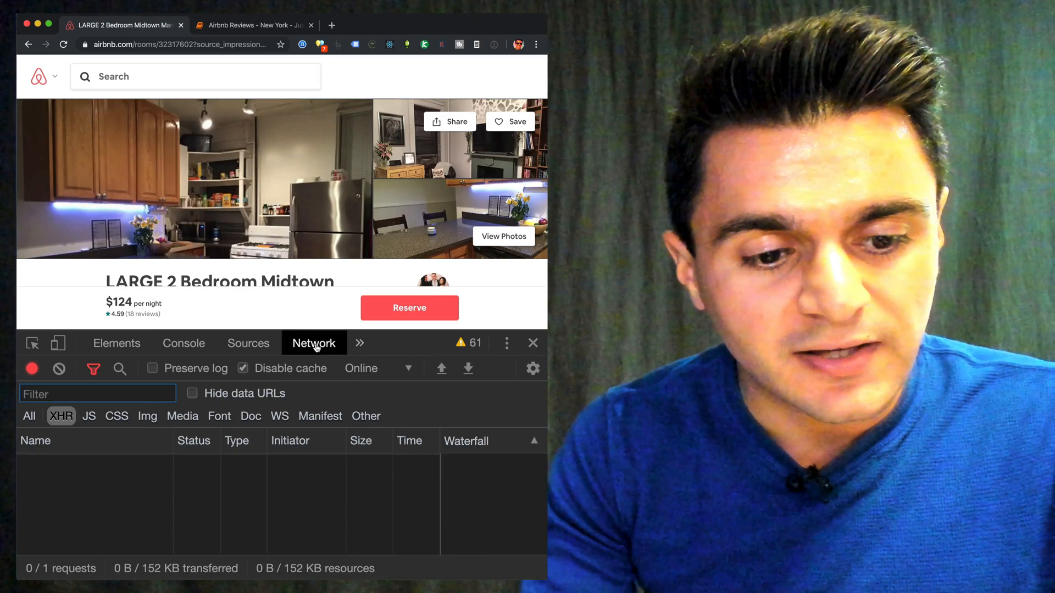
mouse_move(61, 415)
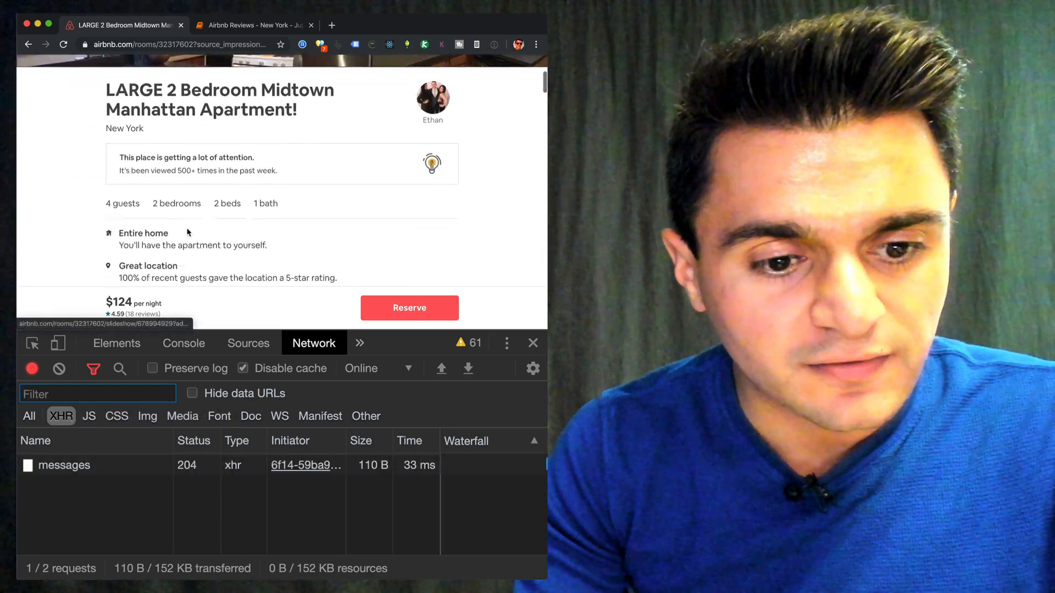
scroll(down, 3)
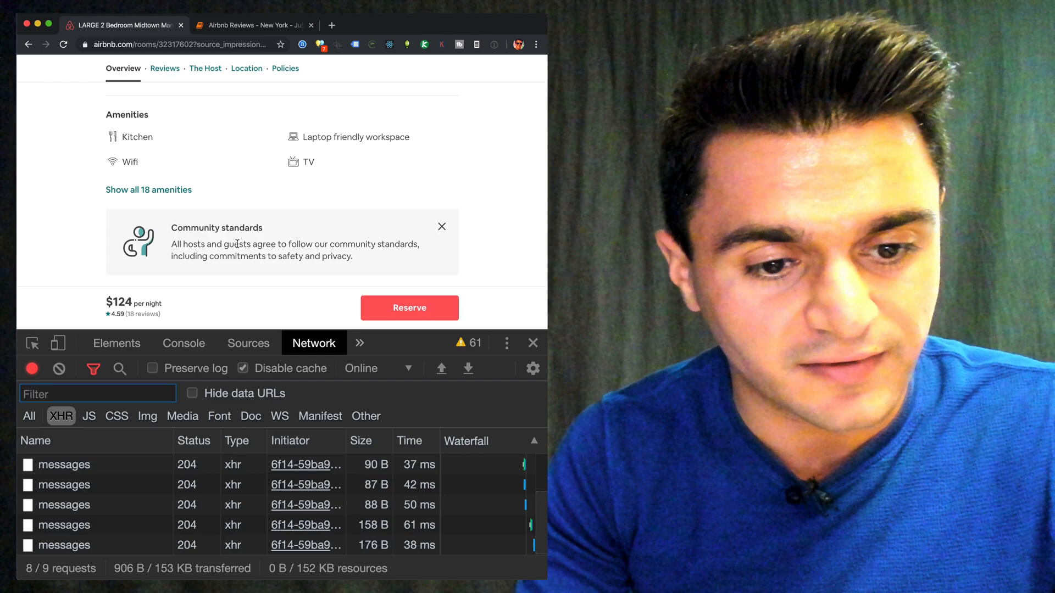
scroll(down, 3)
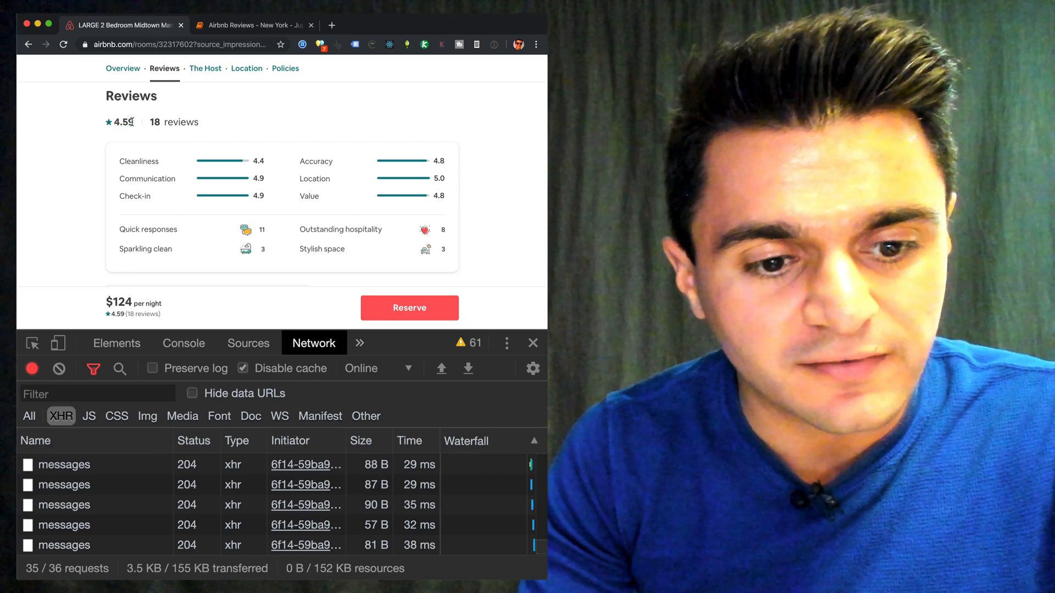
scroll(down, 3)
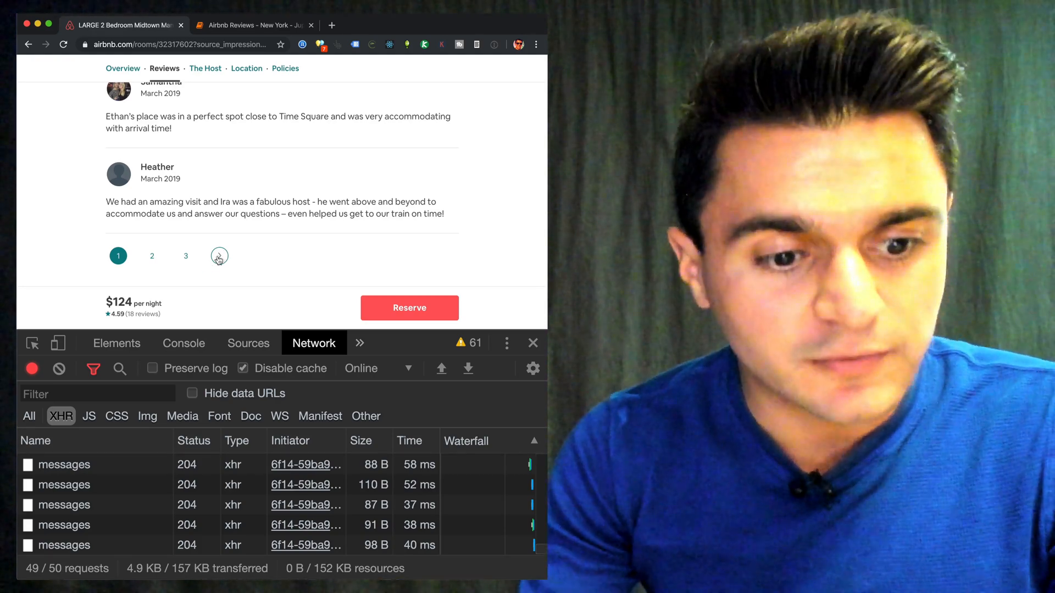
Advance to the next page of guest reviews so a homes_pdp_reviews request is logged.
click(60, 369)
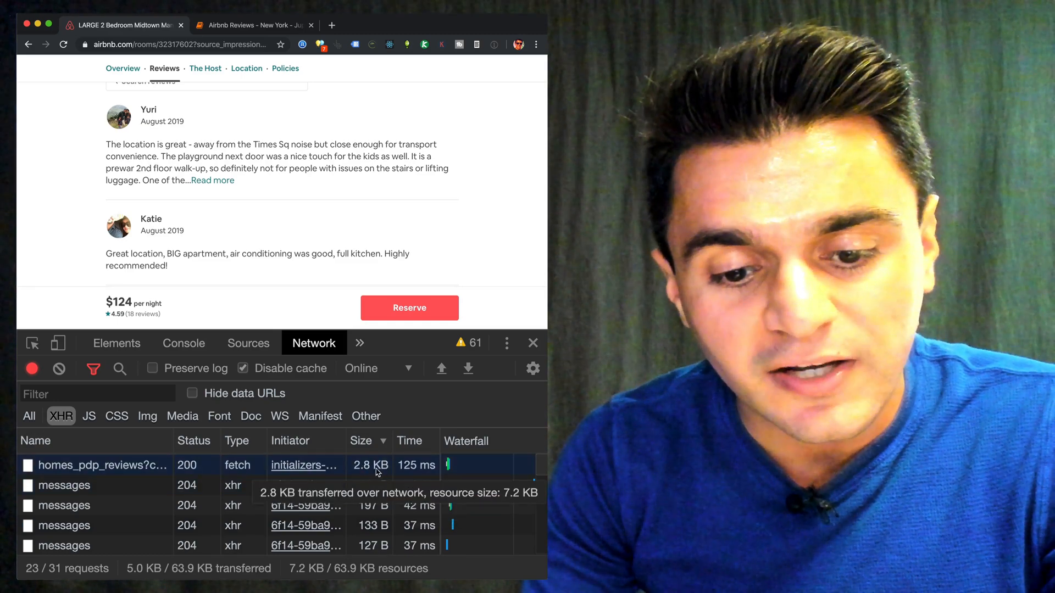
Select the homes_pdp_reviews request and preview its JSON with the reviews list expanded.
click(103, 465)
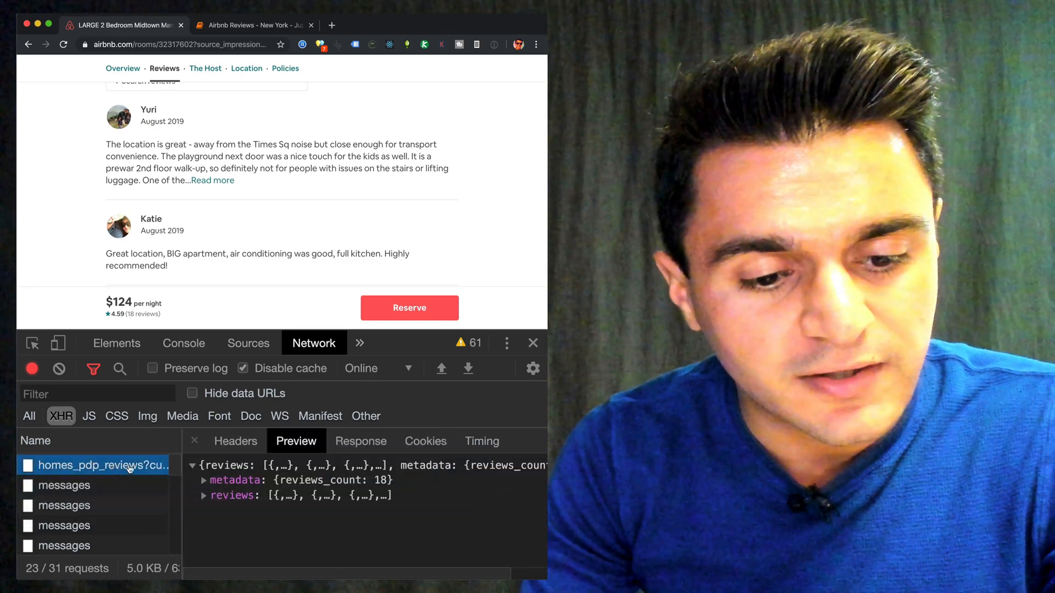
mouse_move(102, 465)
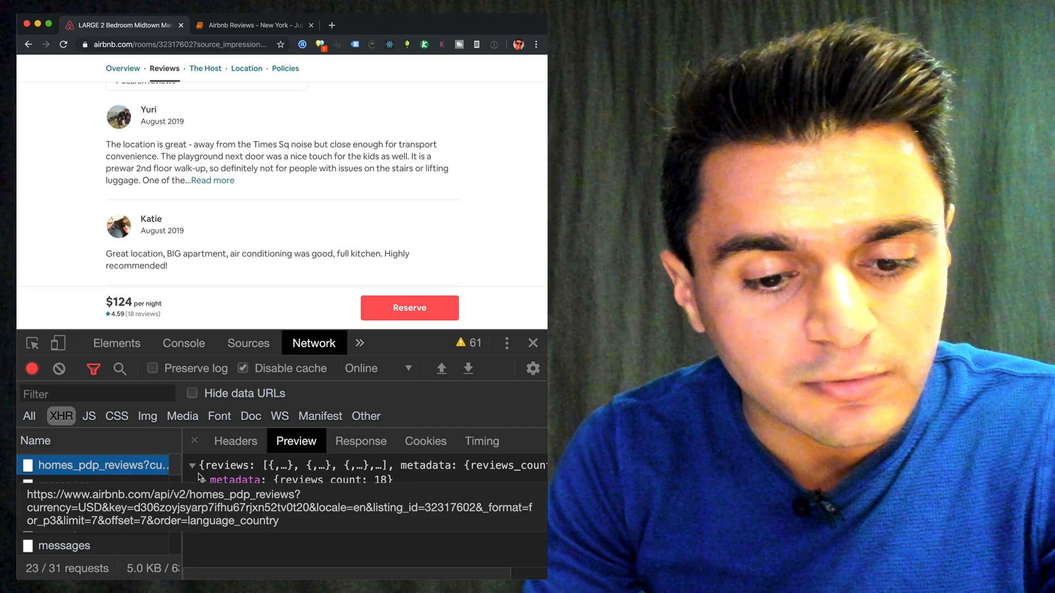
click(191, 465)
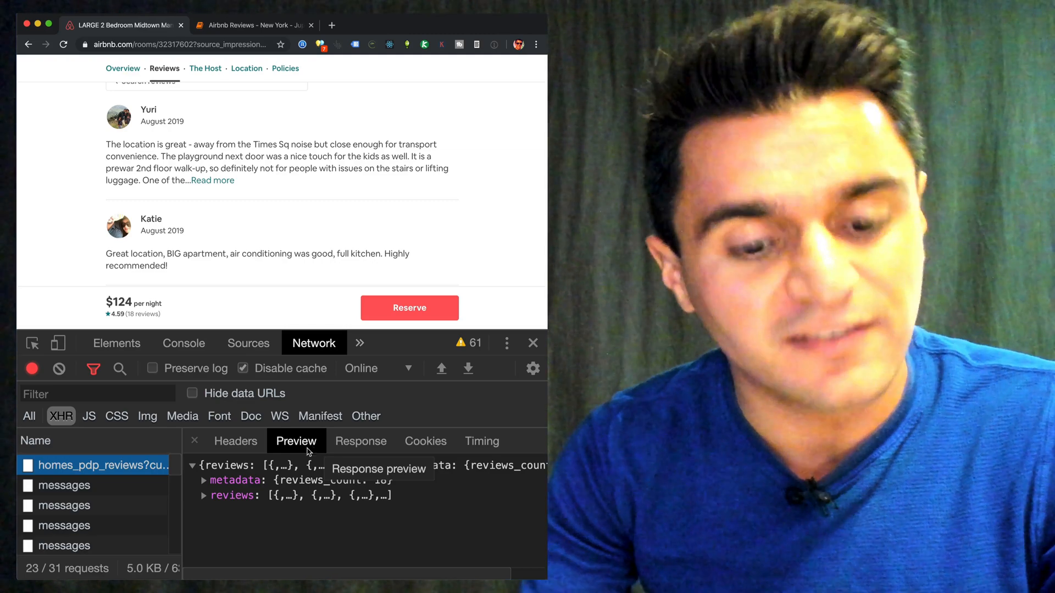
click(203, 495)
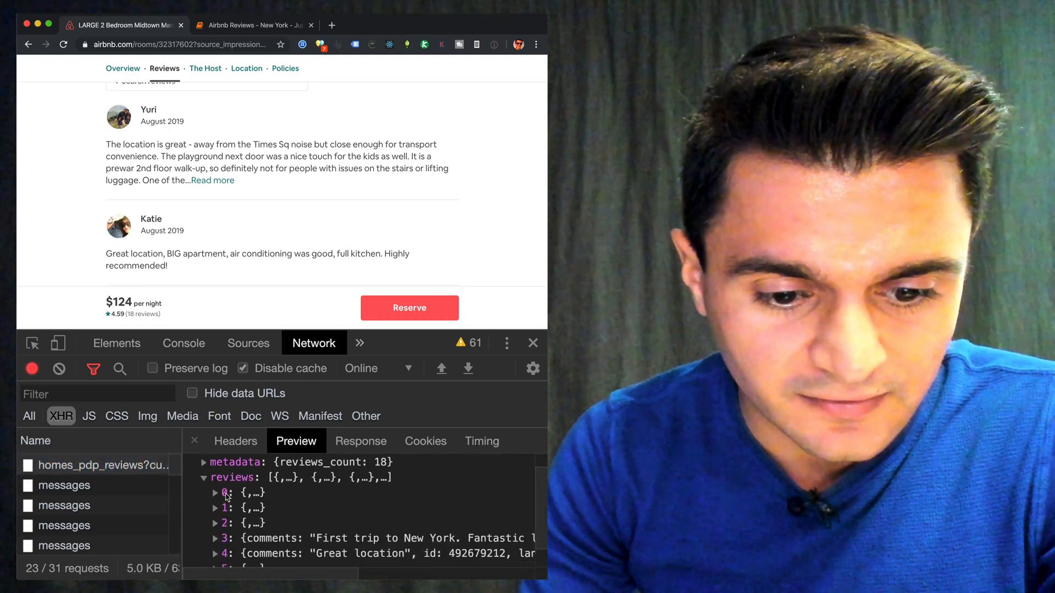
Expand the first review and its reviewer object to read comments, date, rating and people.
click(215, 493)
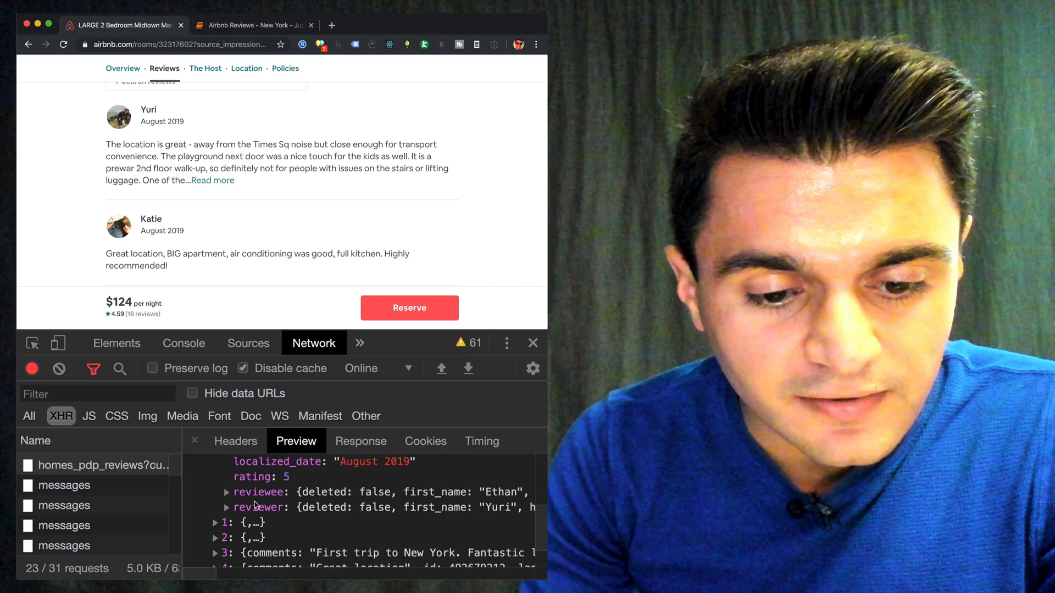
click(226, 492)
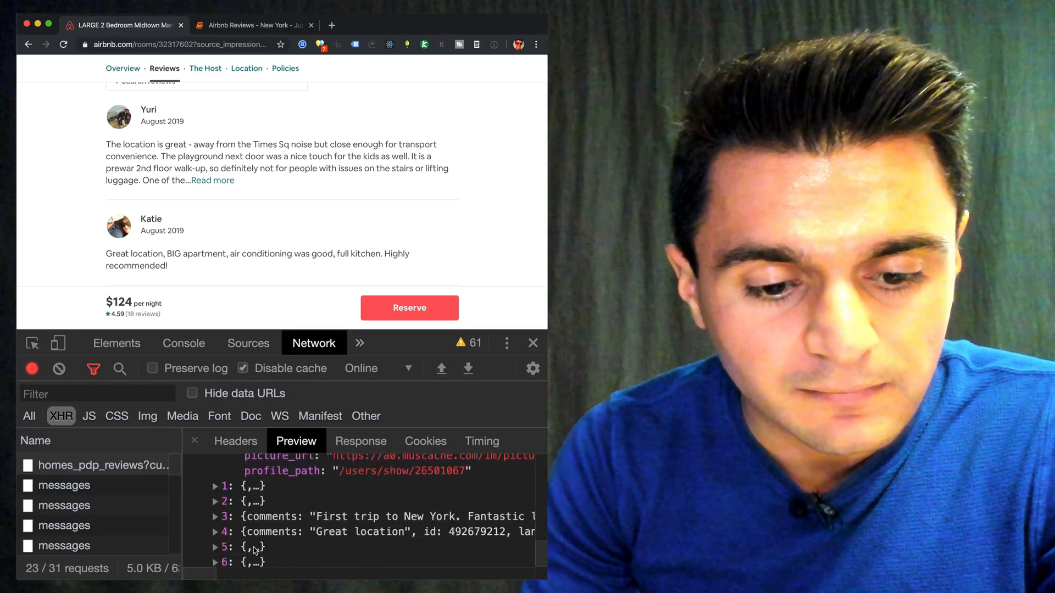
click(215, 454)
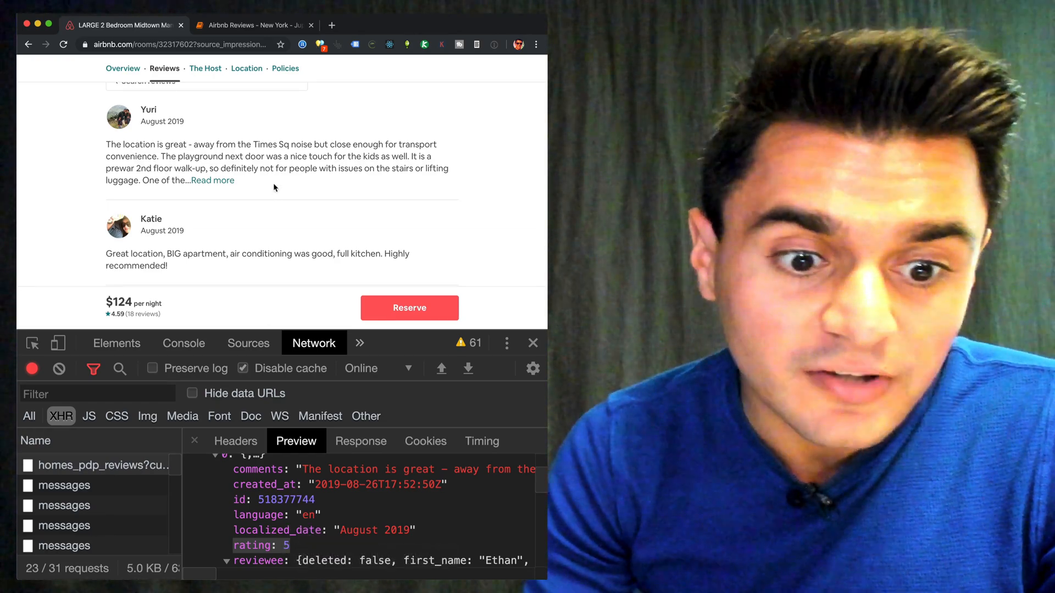
scroll(down, 3)
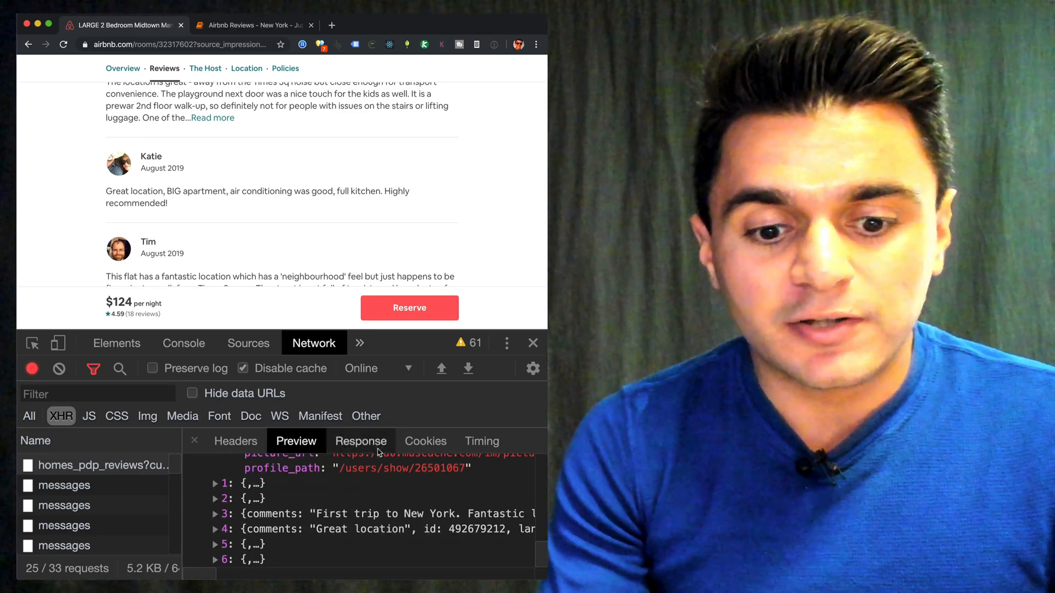
View the raw response and headers, highlighting the listing_id value in the Request URL.
click(360, 441)
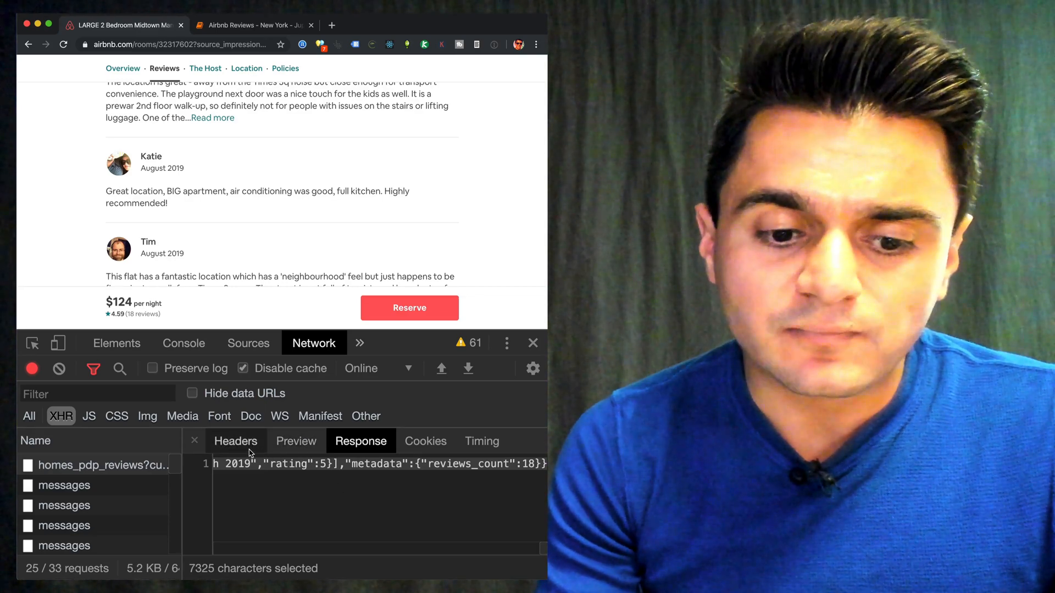
click(235, 440)
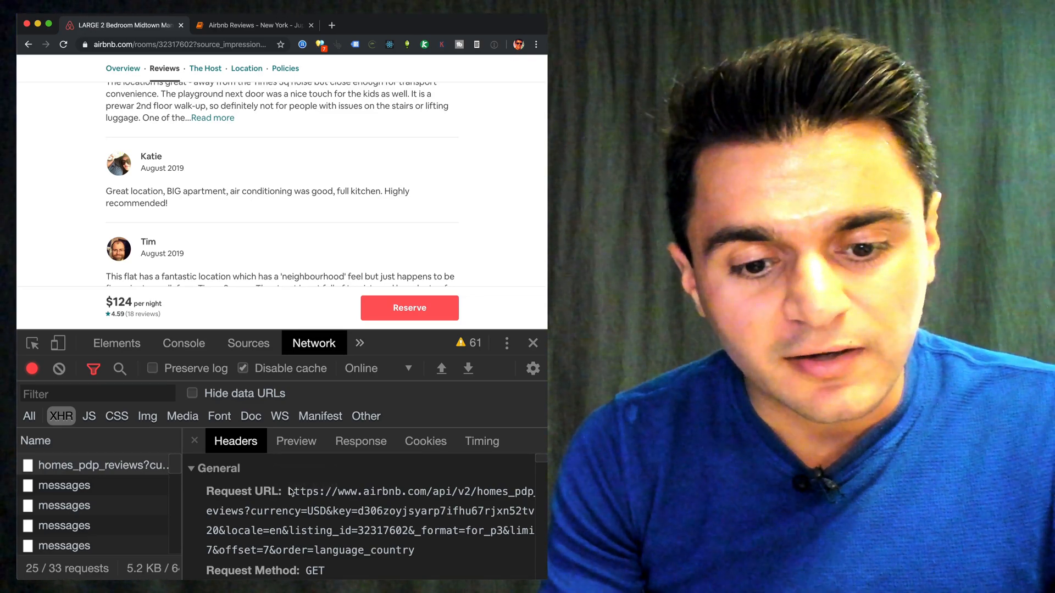
drag(288, 490, 415, 551)
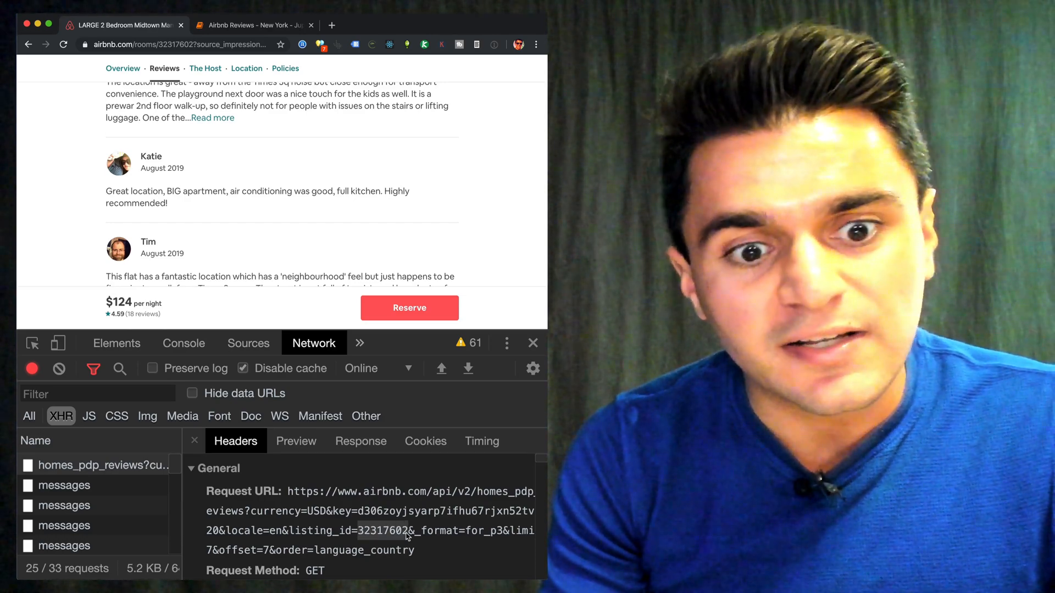
click(181, 44)
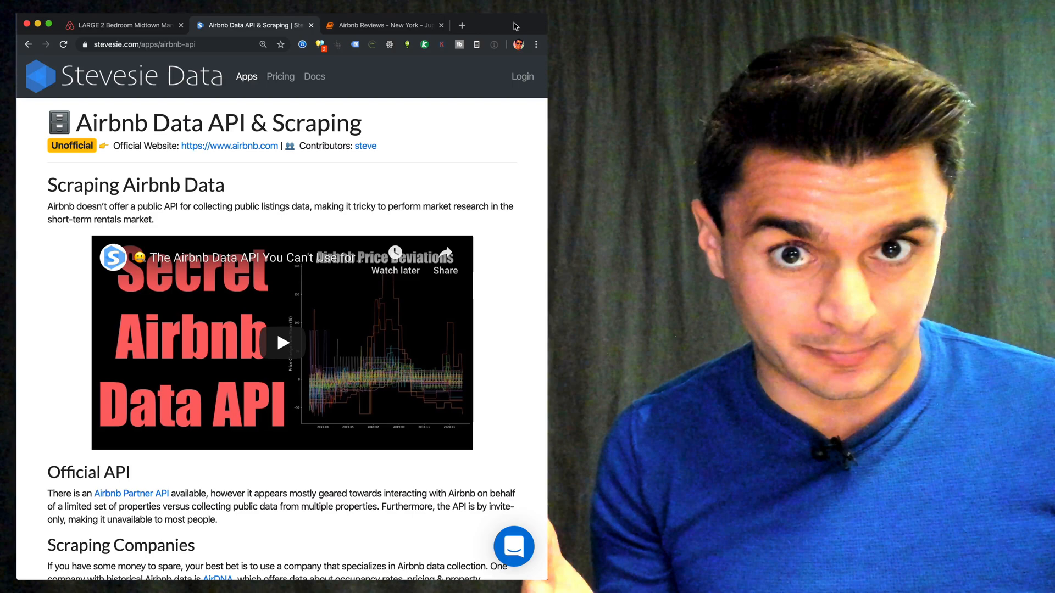
mouse_move(377, 211)
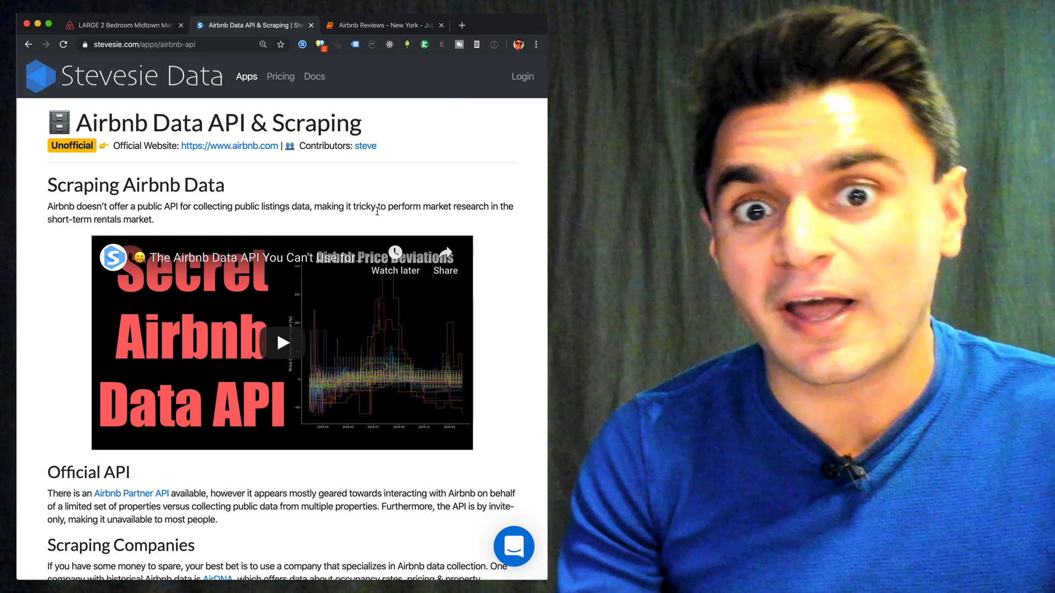
Scroll the Stevesie Airbnb Data API page down to its Data URLs table.
scroll(down, 3)
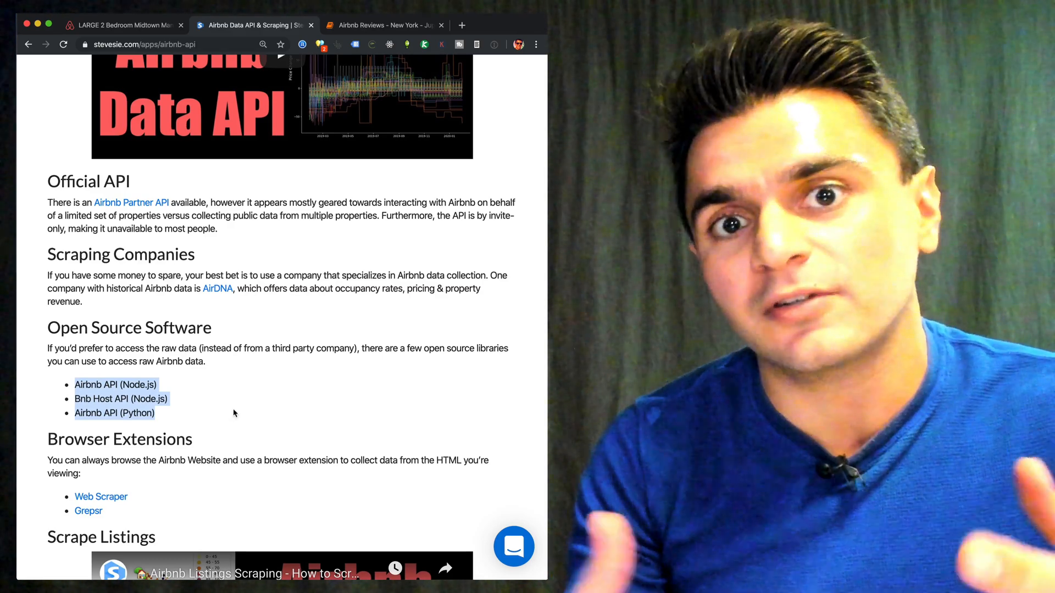
scroll(down, 3)
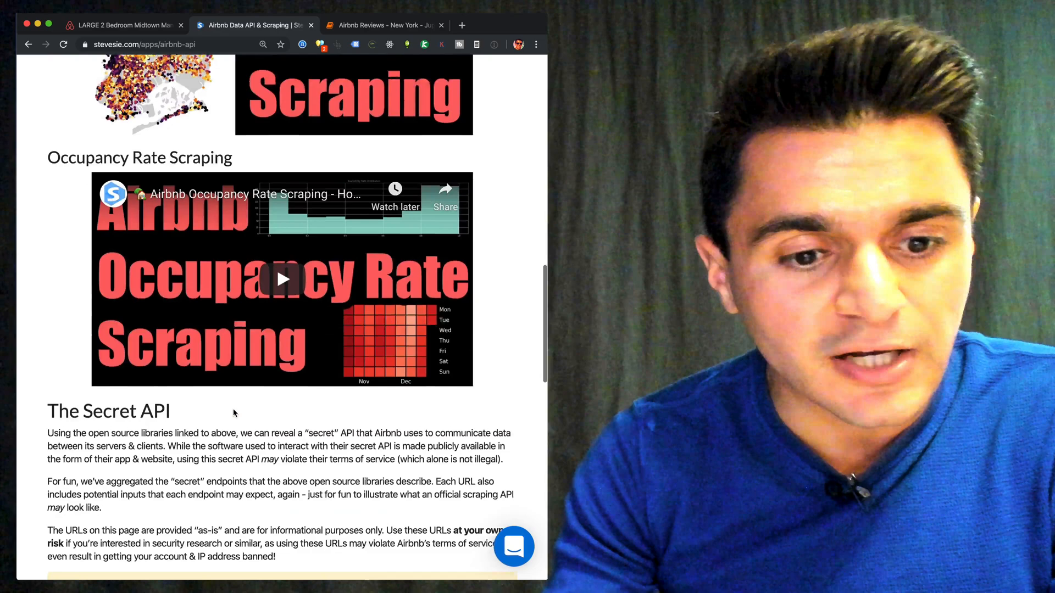
scroll(down, 3)
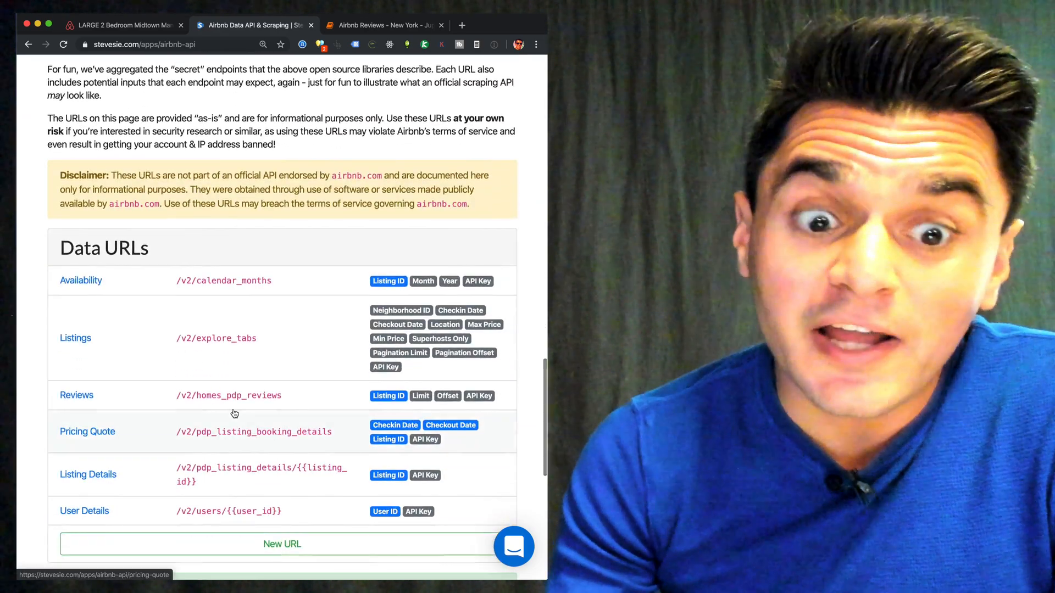
scroll(down, 3)
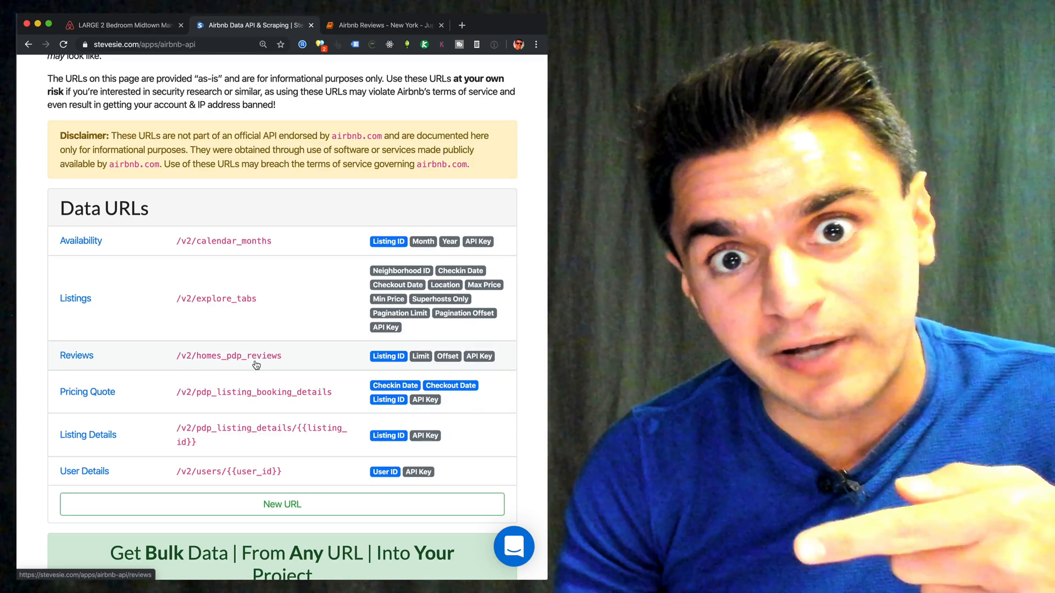
Open the Reviews endpoint form and enter listing ID 32317602, reviewing the Execute section.
click(77, 354)
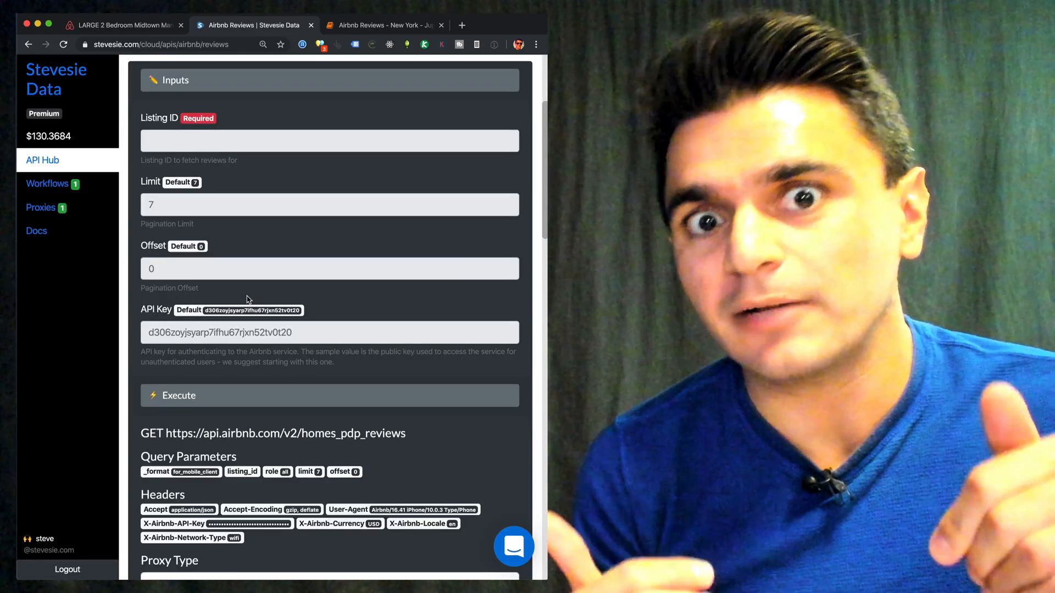
click(330, 139)
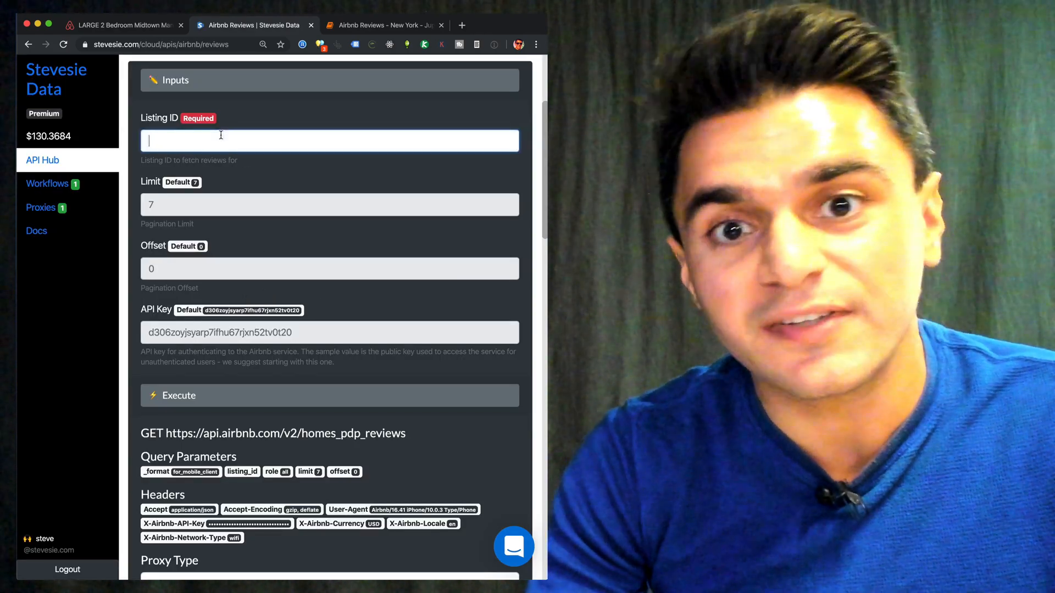
click(121, 25)
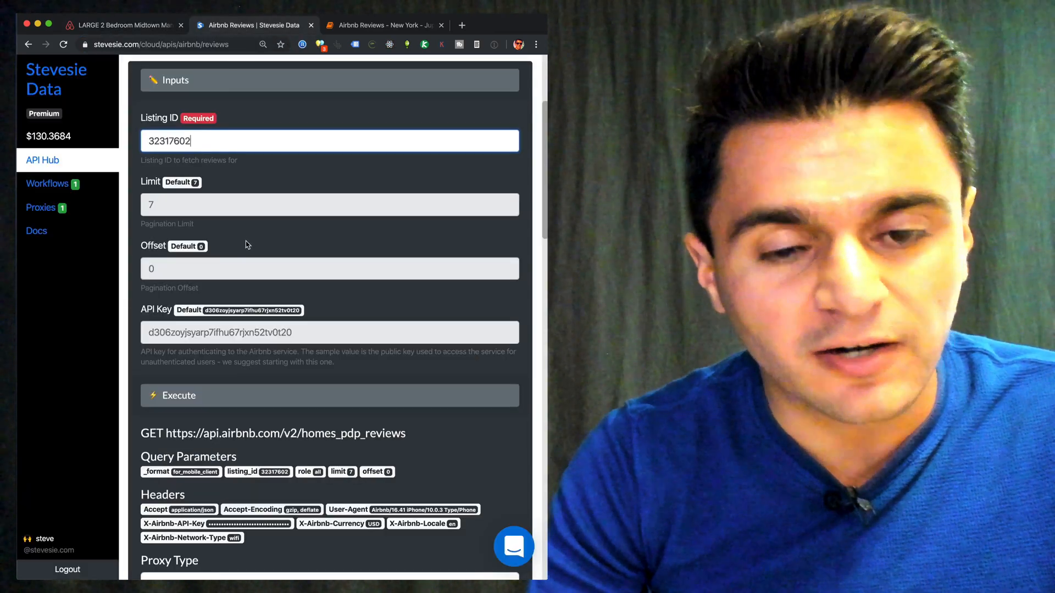
scroll(down, 3)
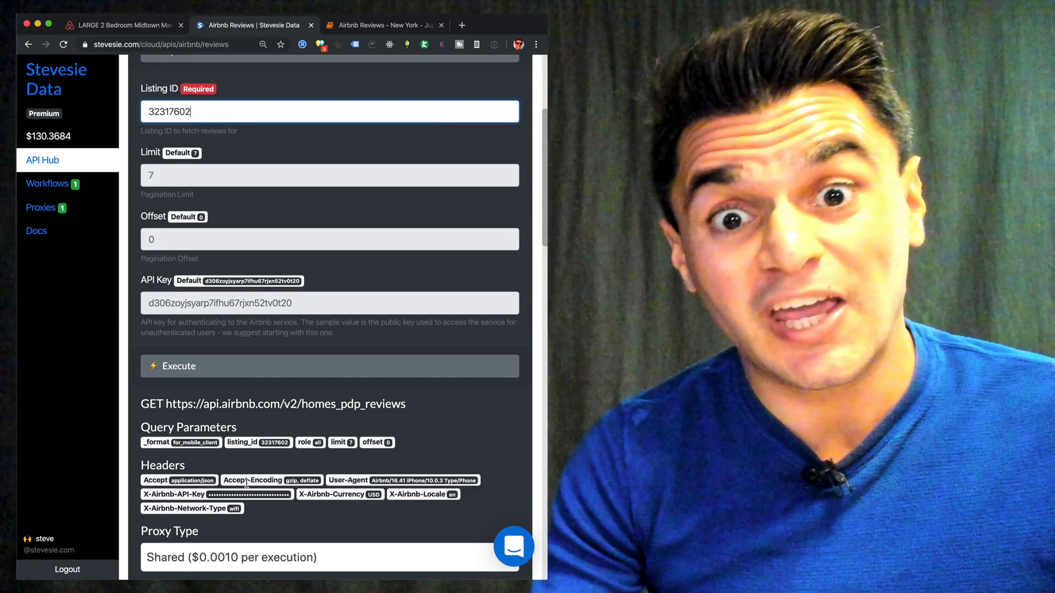
scroll(down, 3)
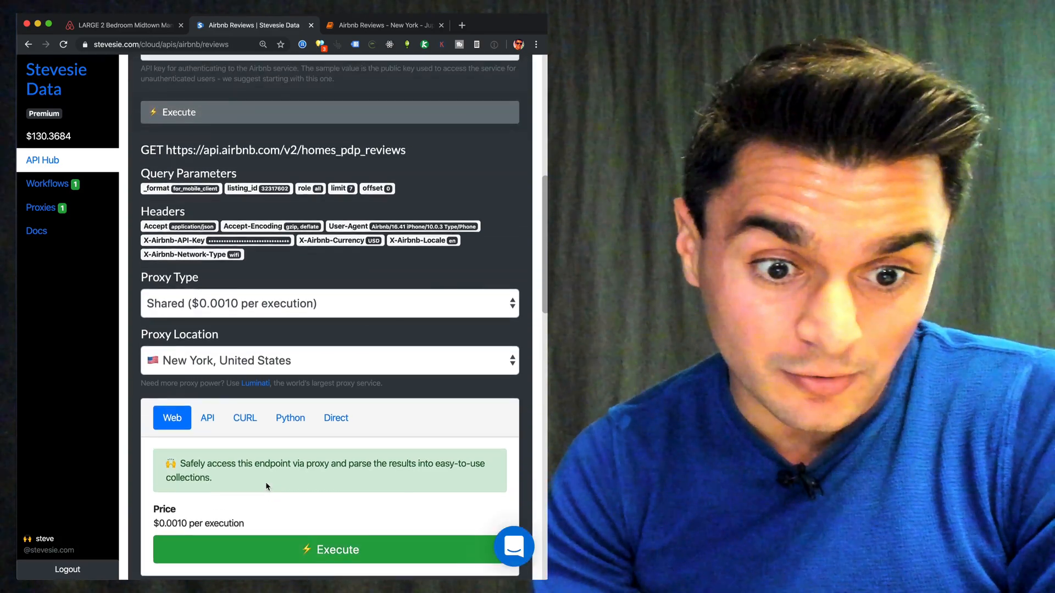
scroll(up, 3)
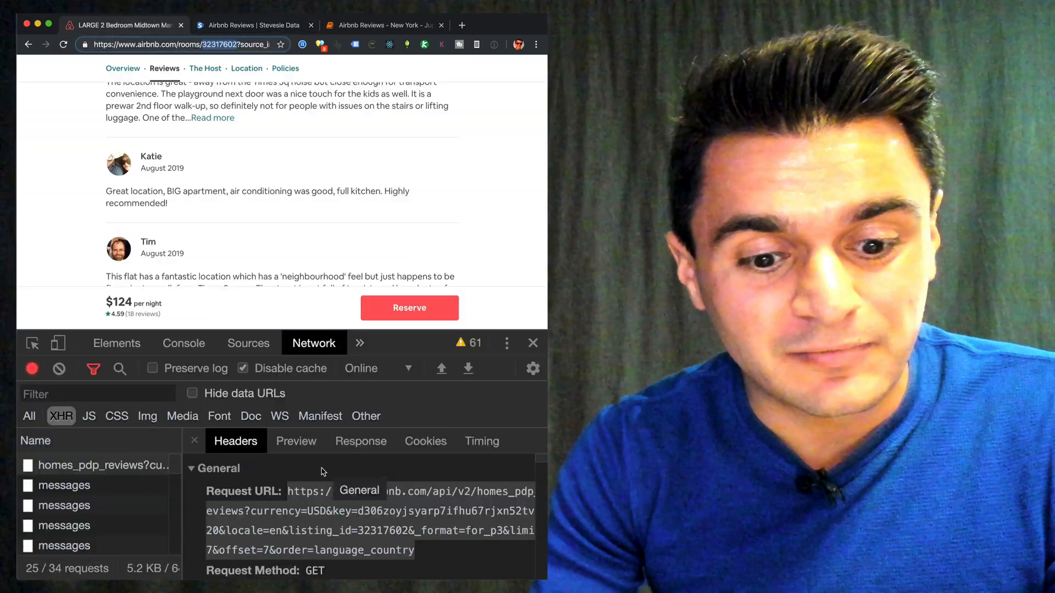
Show the parsed JSON Preview of the homes_pdp_reviews response.
click(296, 440)
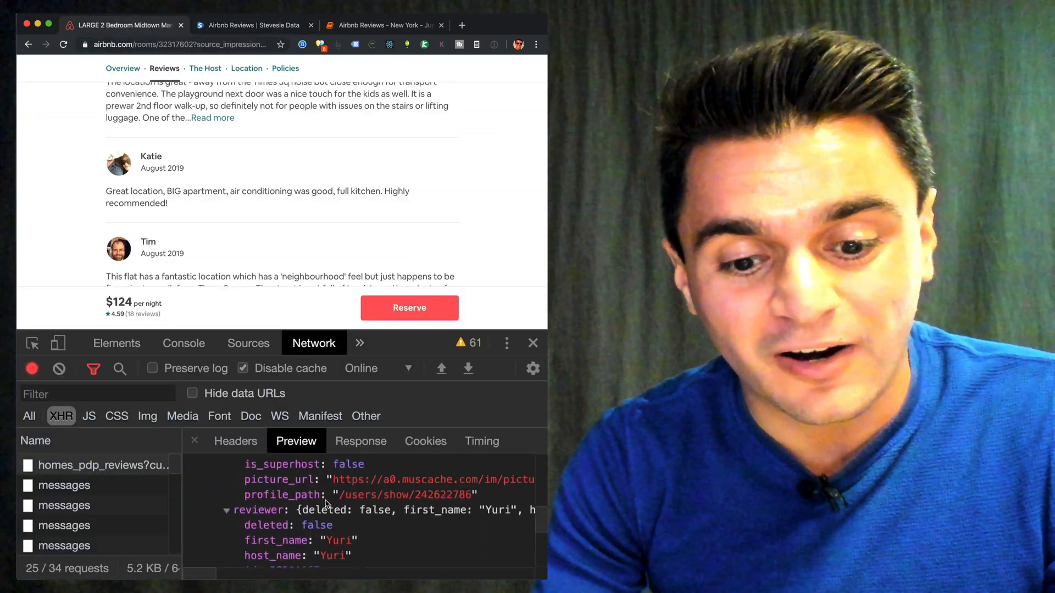
scroll(down, 3)
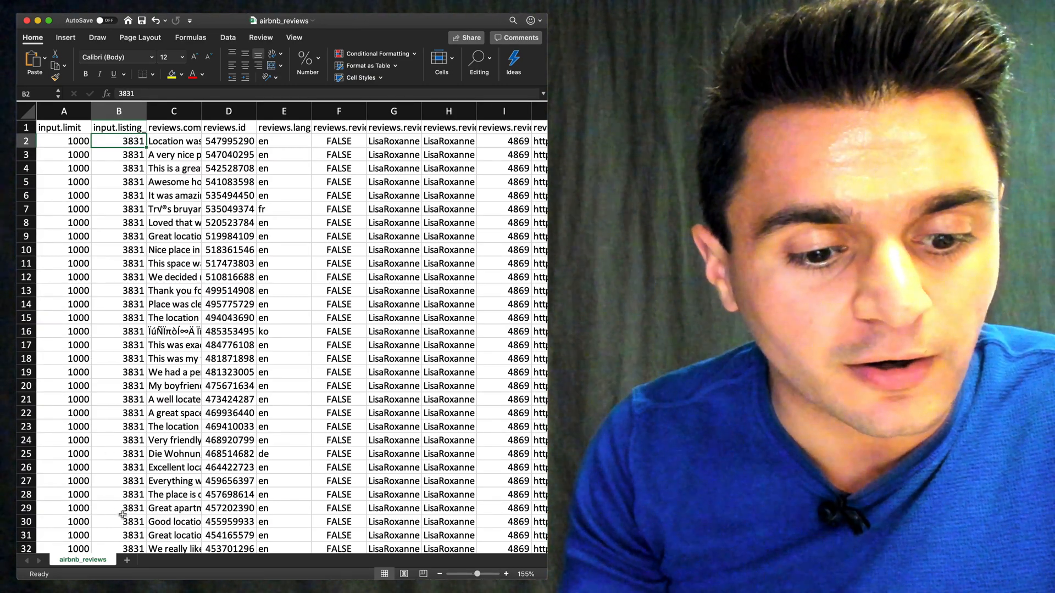
Select the repeated listing IDs in column B and read the first review comment in C2.
drag(119, 141, 119, 508)
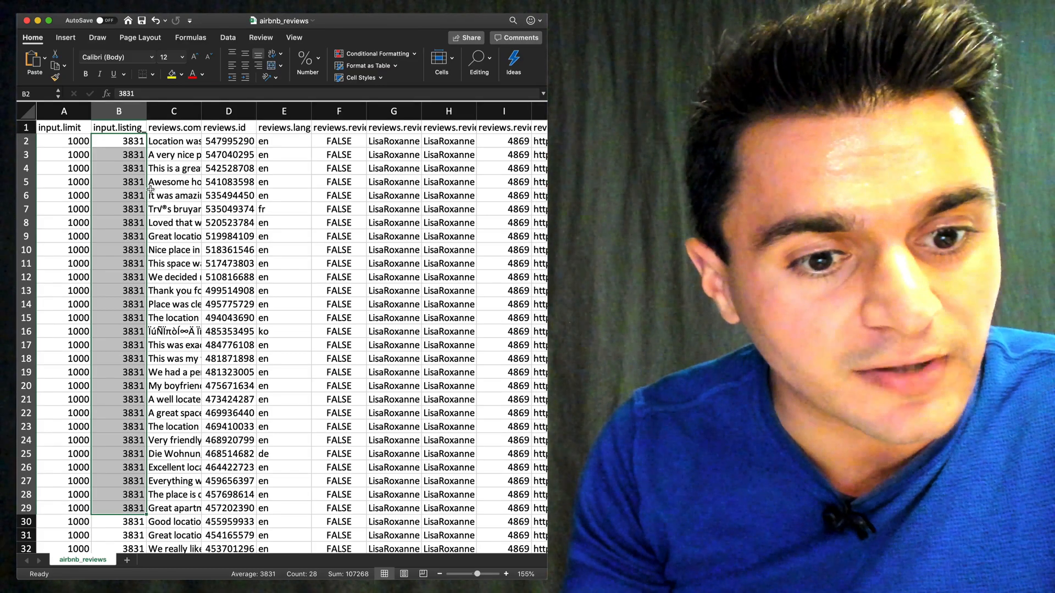
click(174, 141)
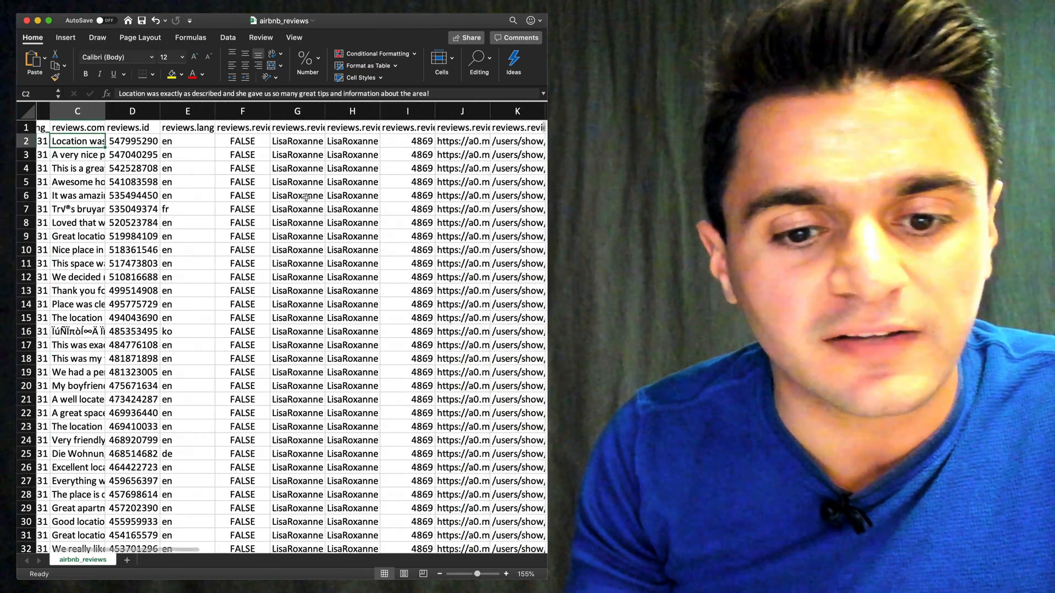
scroll(right, 3)
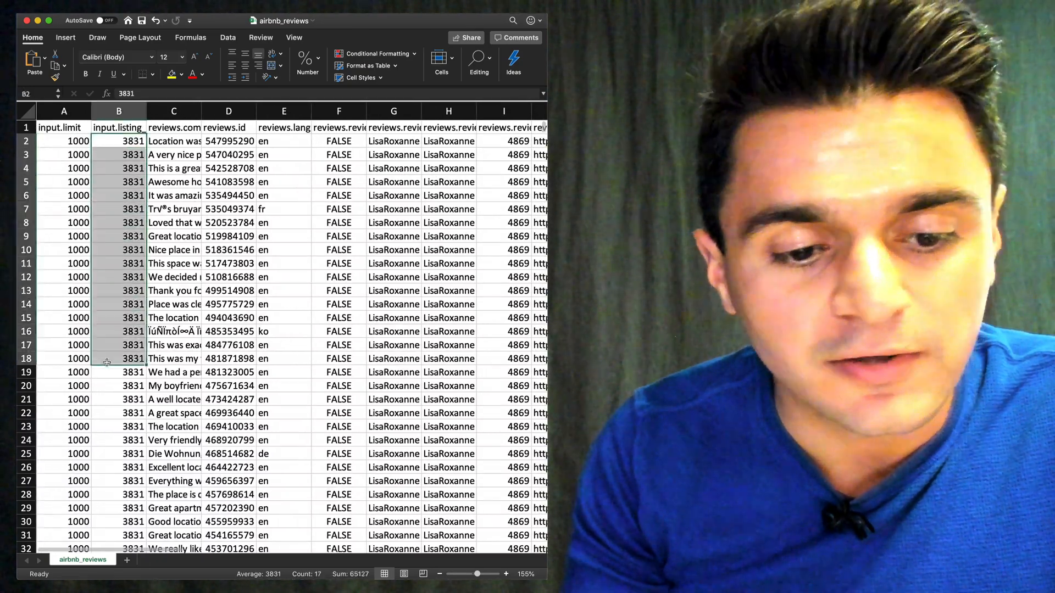
Scroll down through the airbnb_reviews rows spanning many listings.
scroll(down, 3)
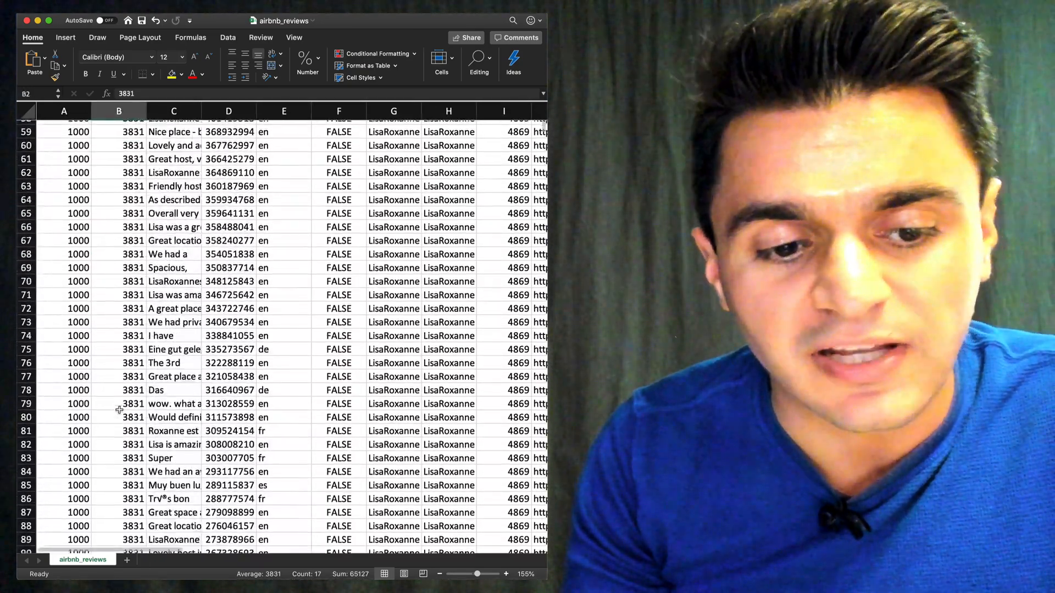
scroll(down, 3)
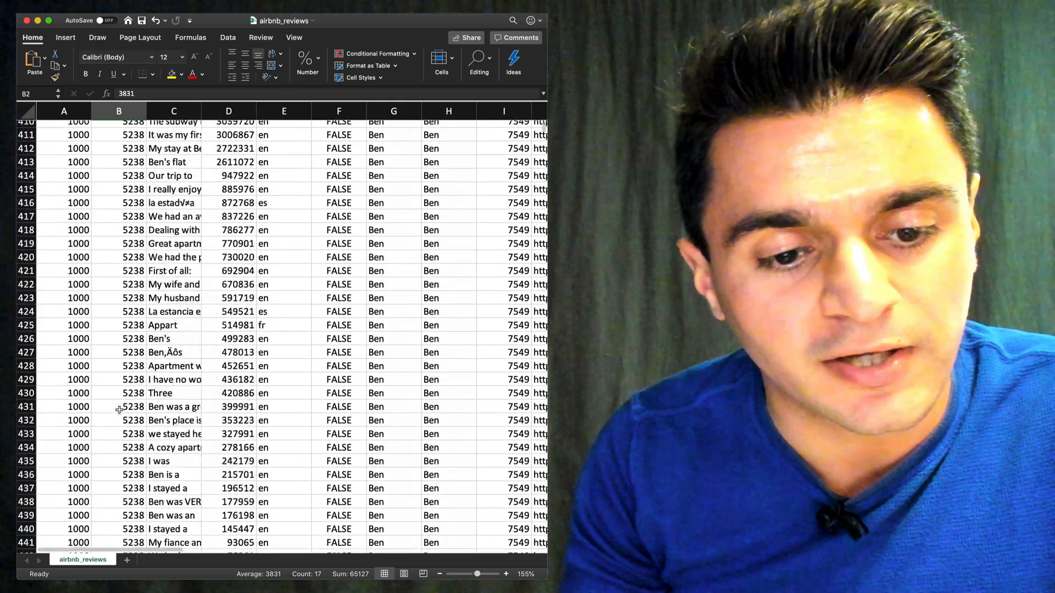
scroll(down, 3)
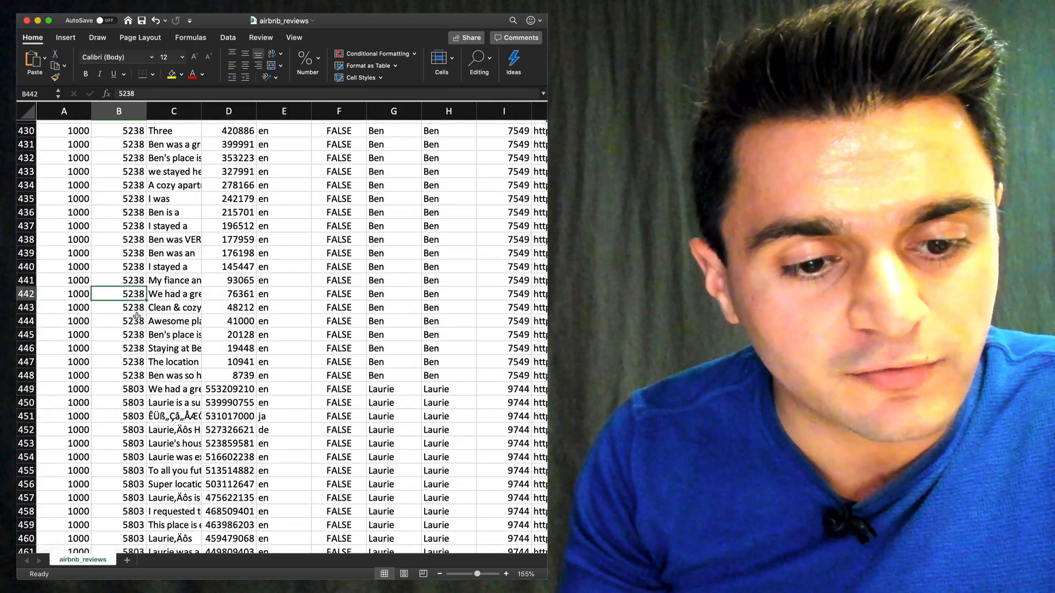
scroll(down, 3)
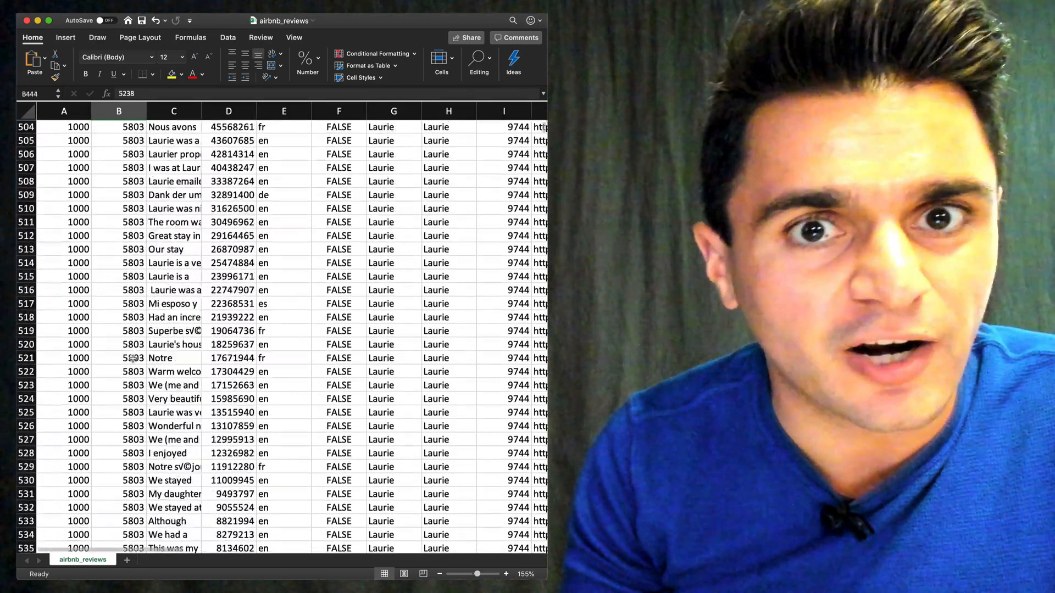
scroll(down, 3)
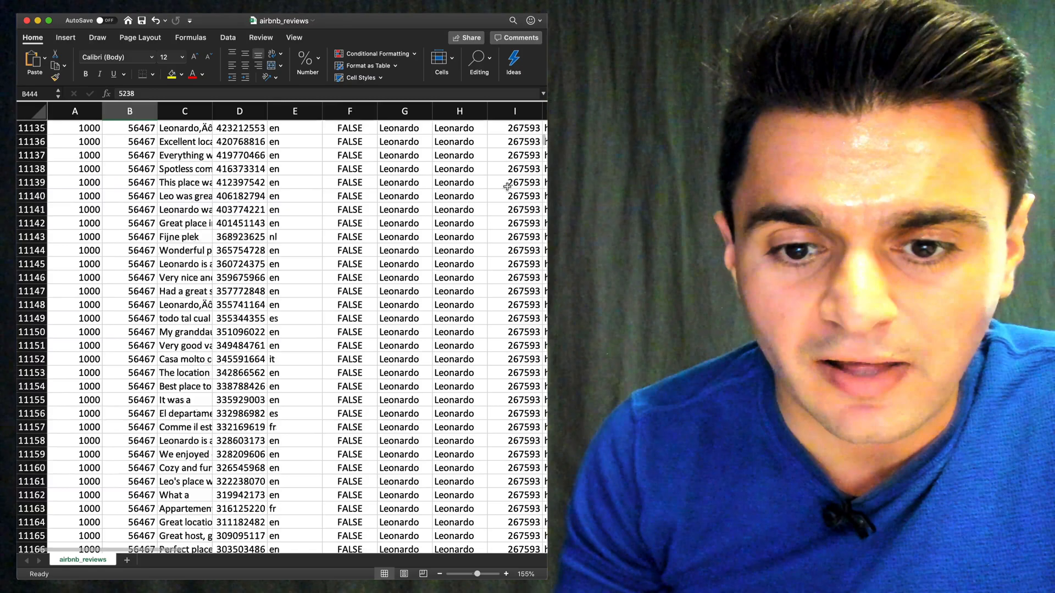
scroll(down, 3)
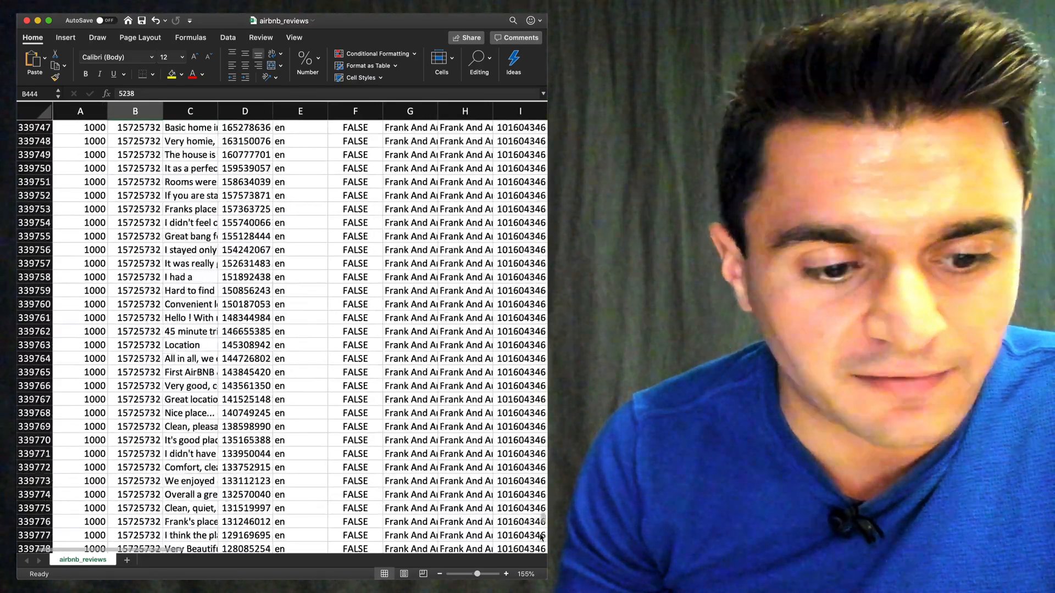
scroll(down, 3)
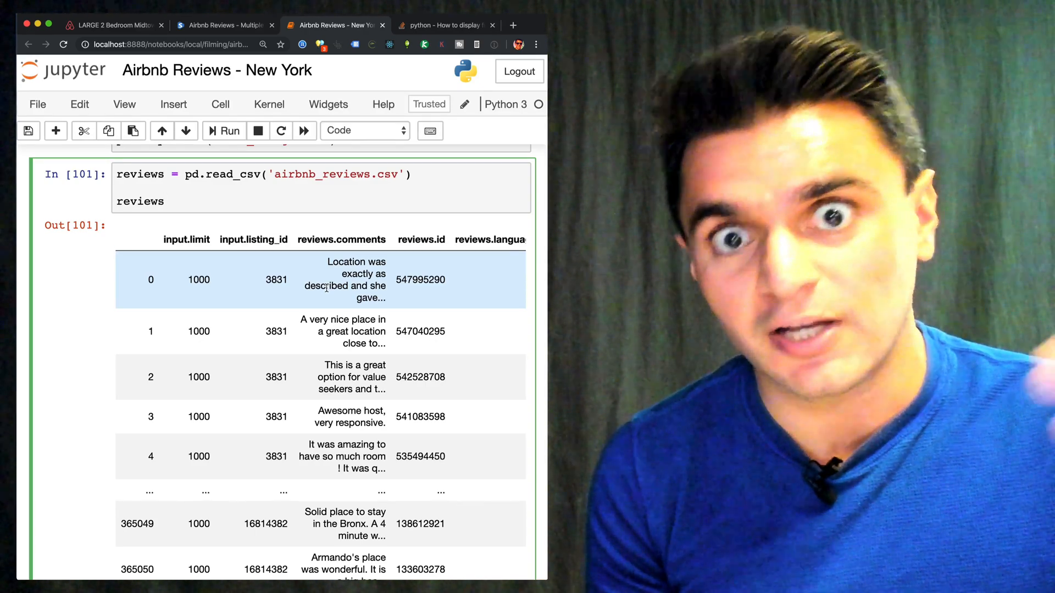
Enter the read_csv cell and scroll through the ratings charts, review-length chart and word clouds.
click(164, 201)
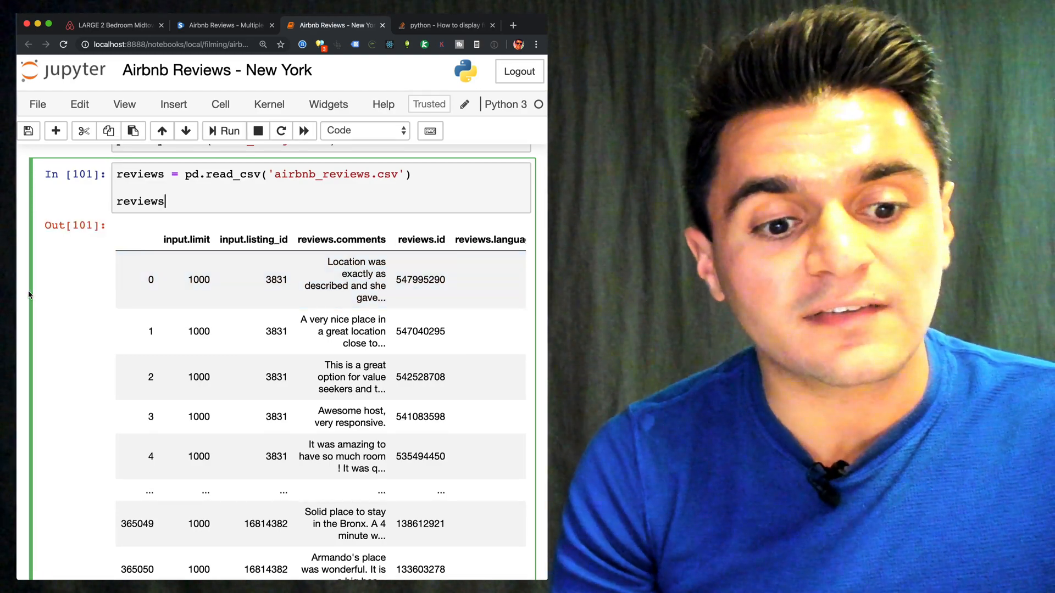
scroll(down, 3)
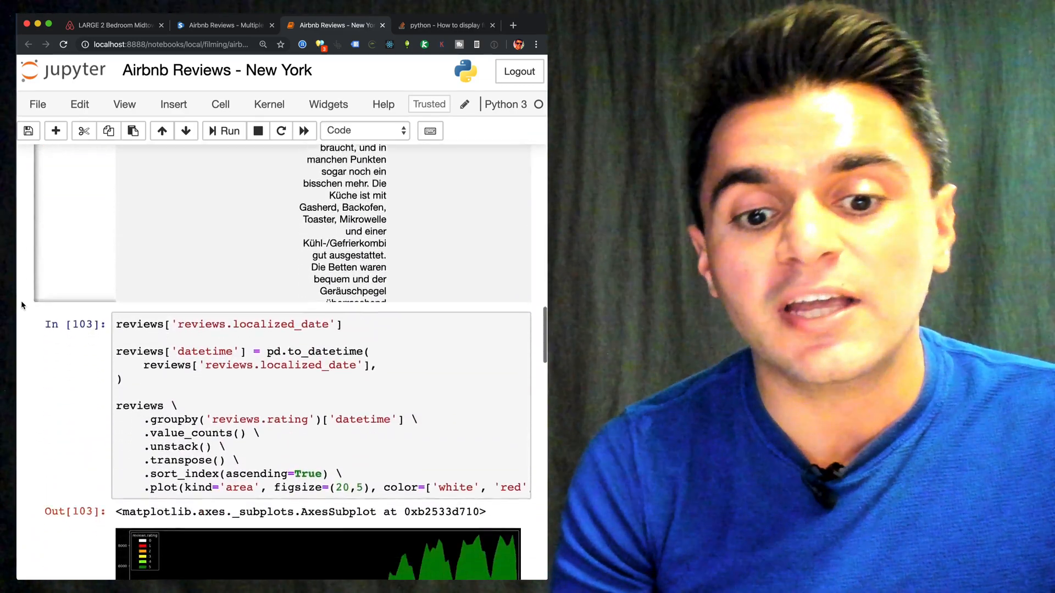
scroll(down, 3)
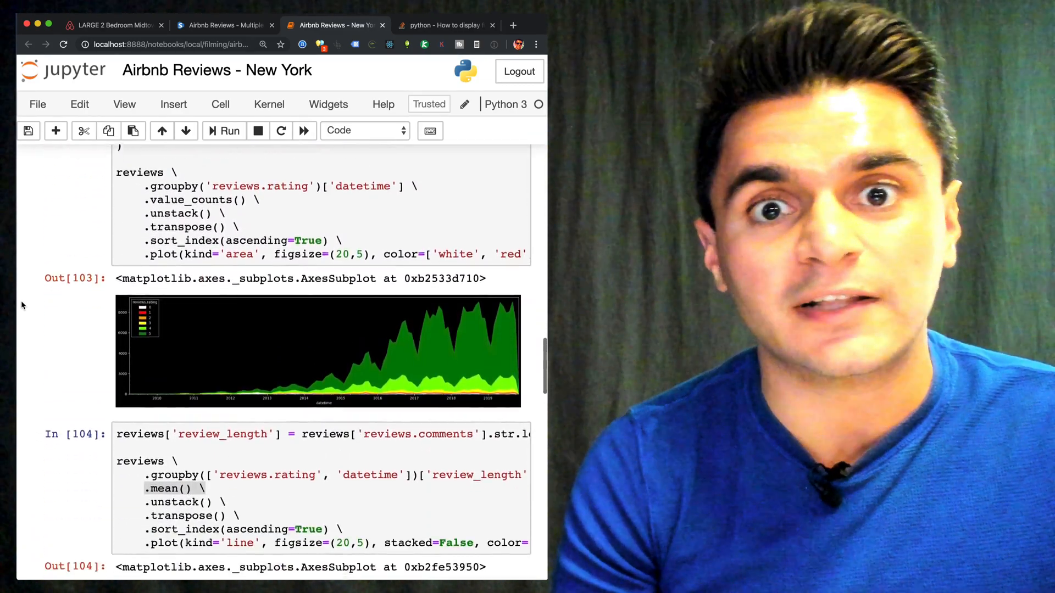
scroll(down, 3)
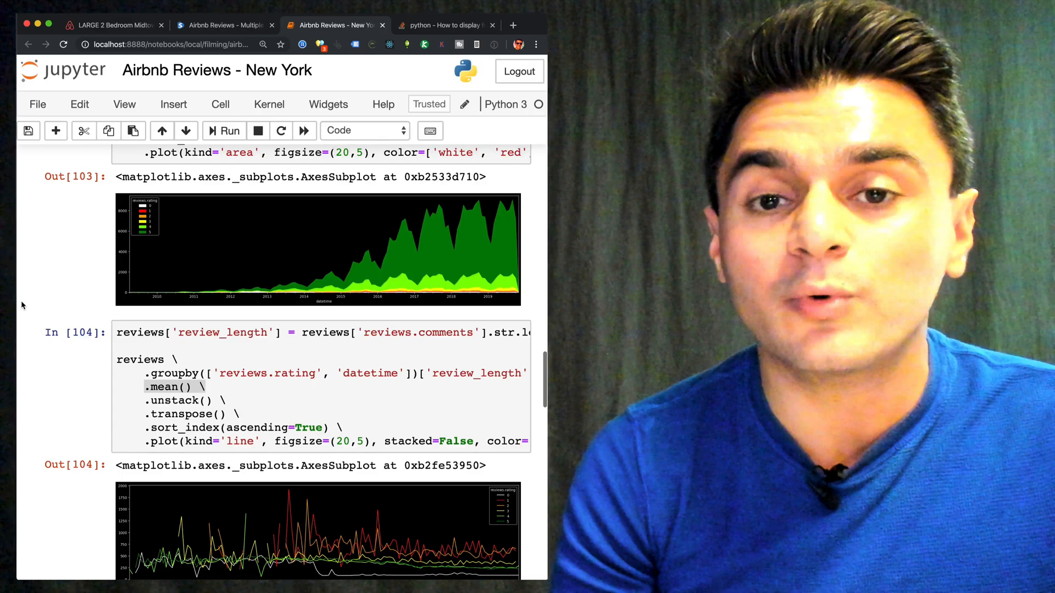
scroll(down, 3)
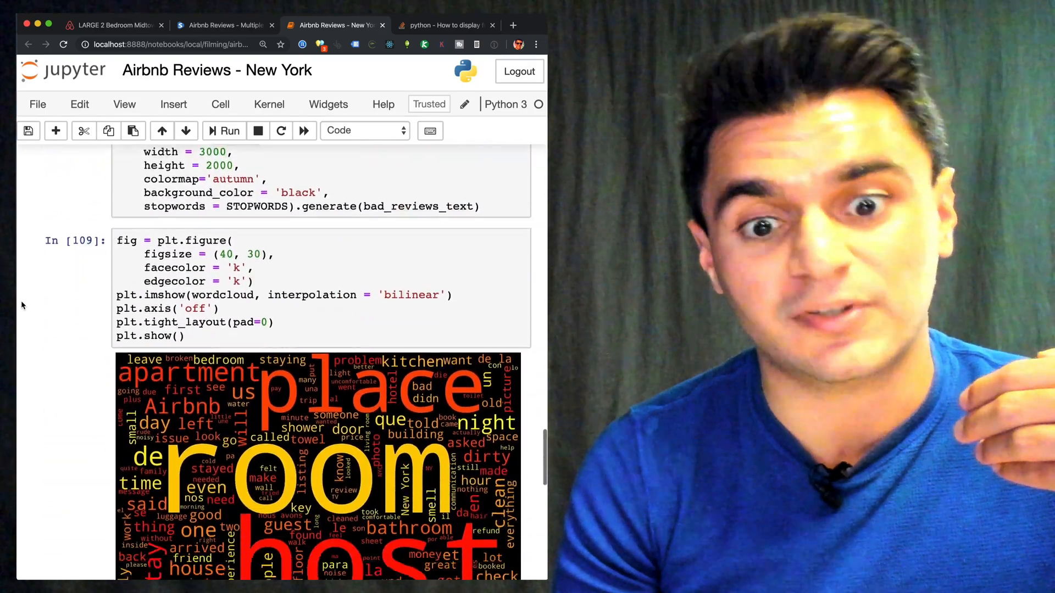
scroll(down, 3)
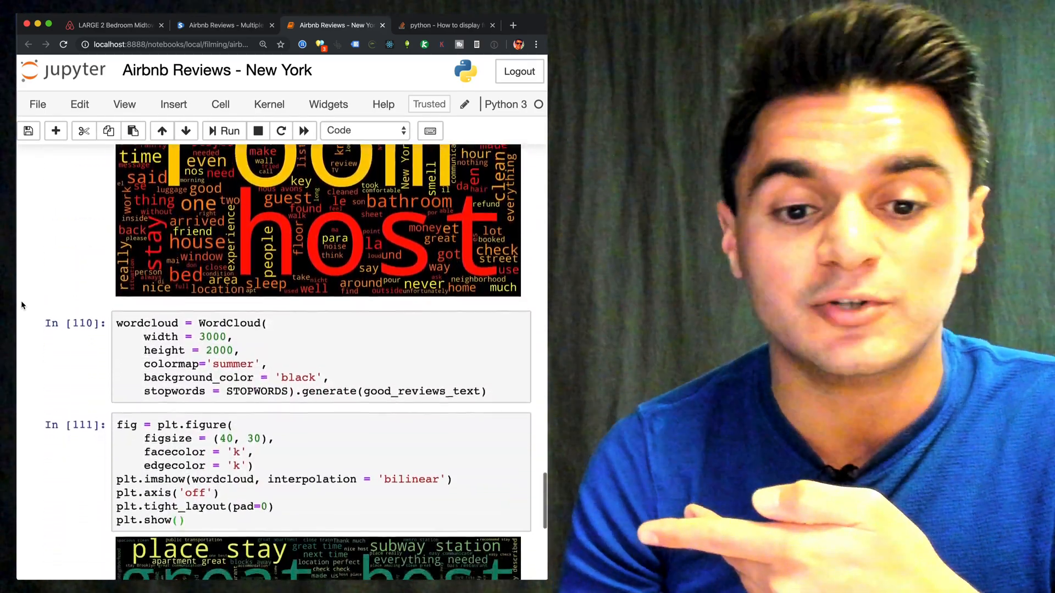
scroll(down, 3)
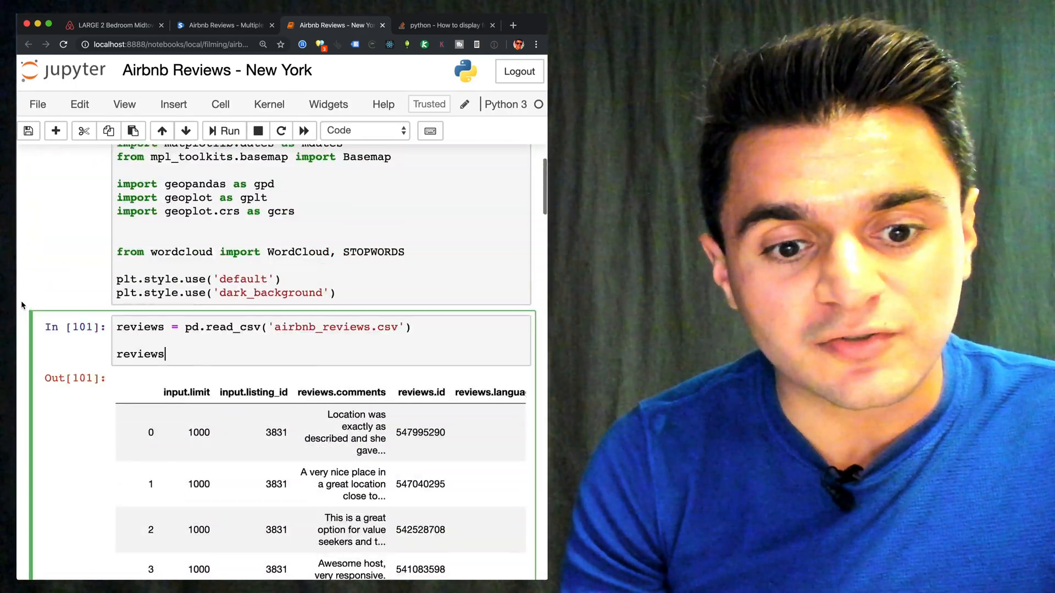
scroll(down, 3)
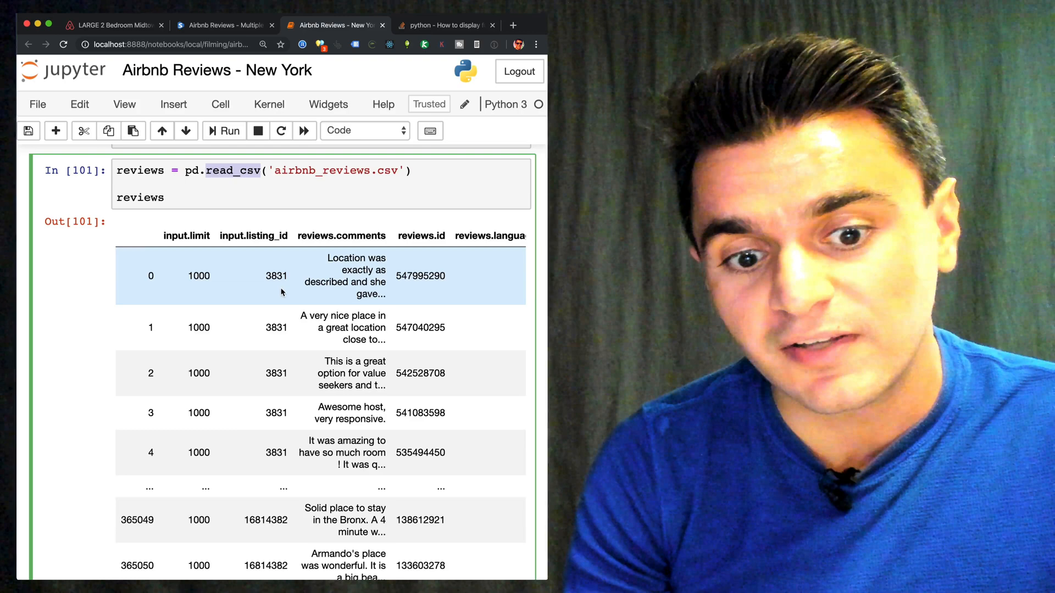
double_click(276, 275)
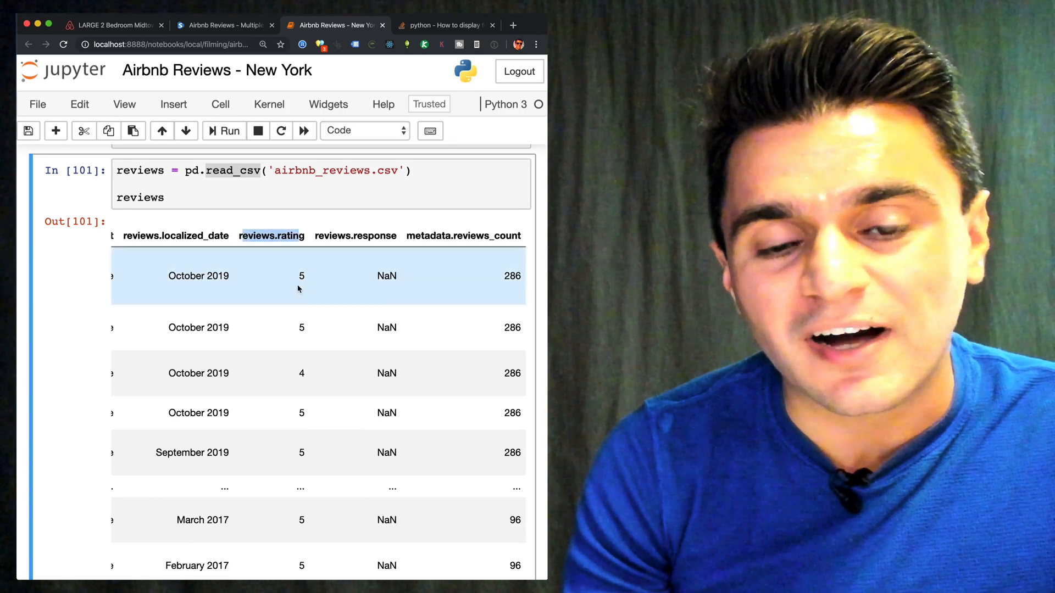
scroll(down, 3)
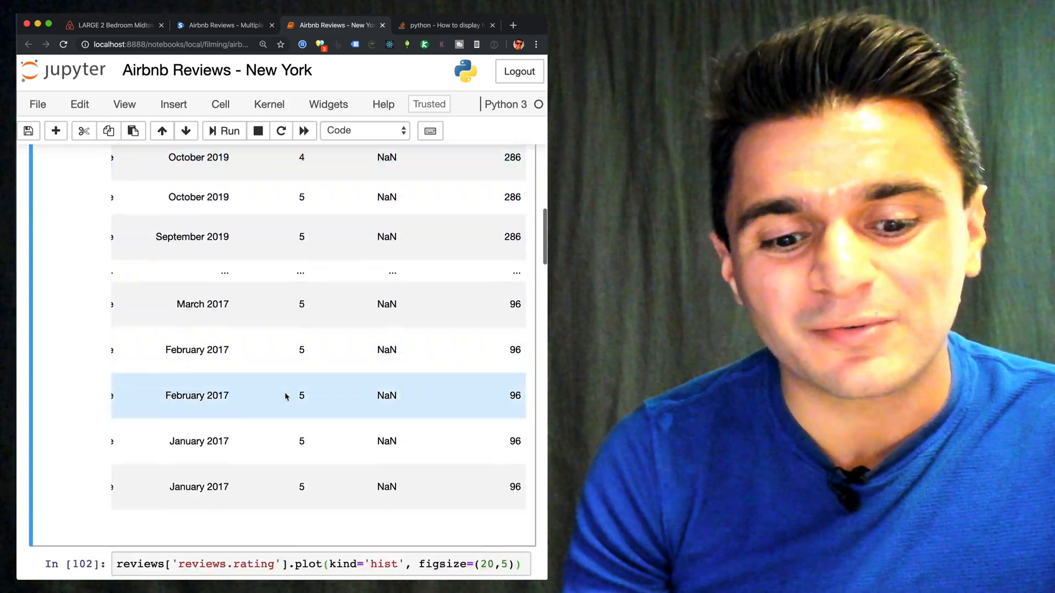
click(229, 130)
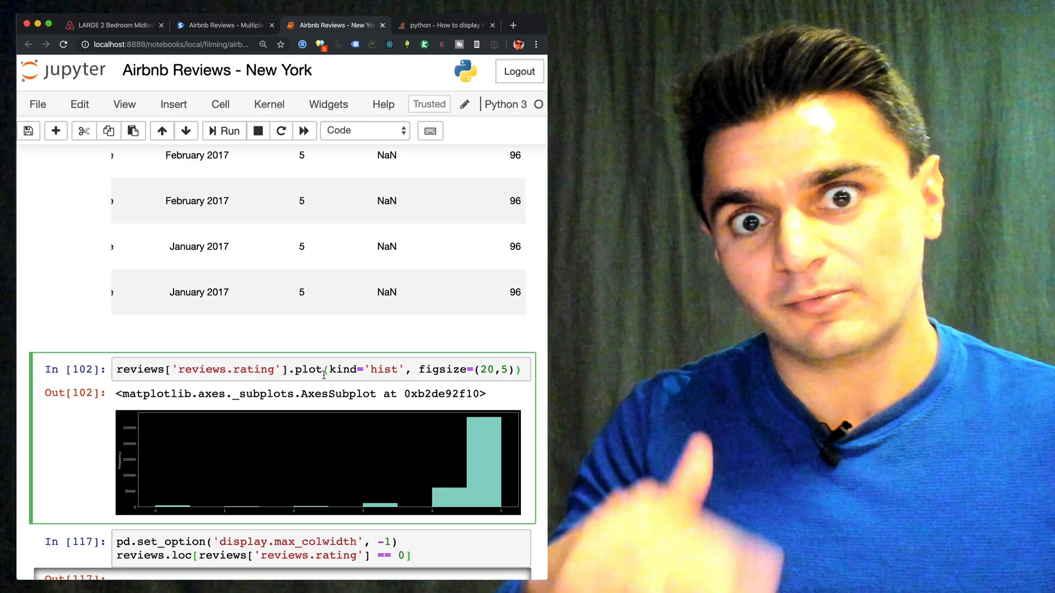
scroll(down, 3)
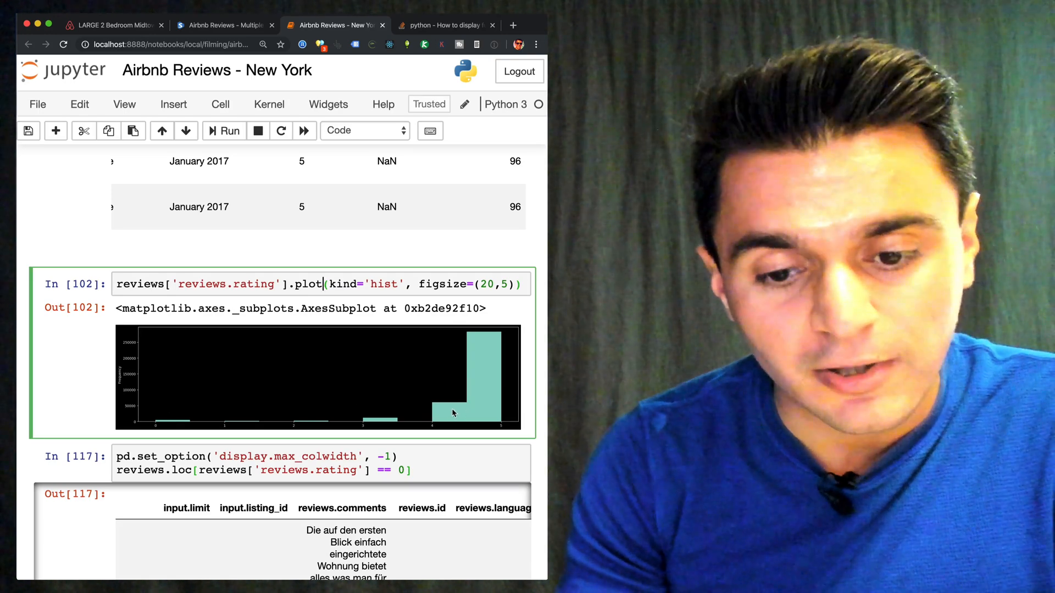
mouse_move(217, 413)
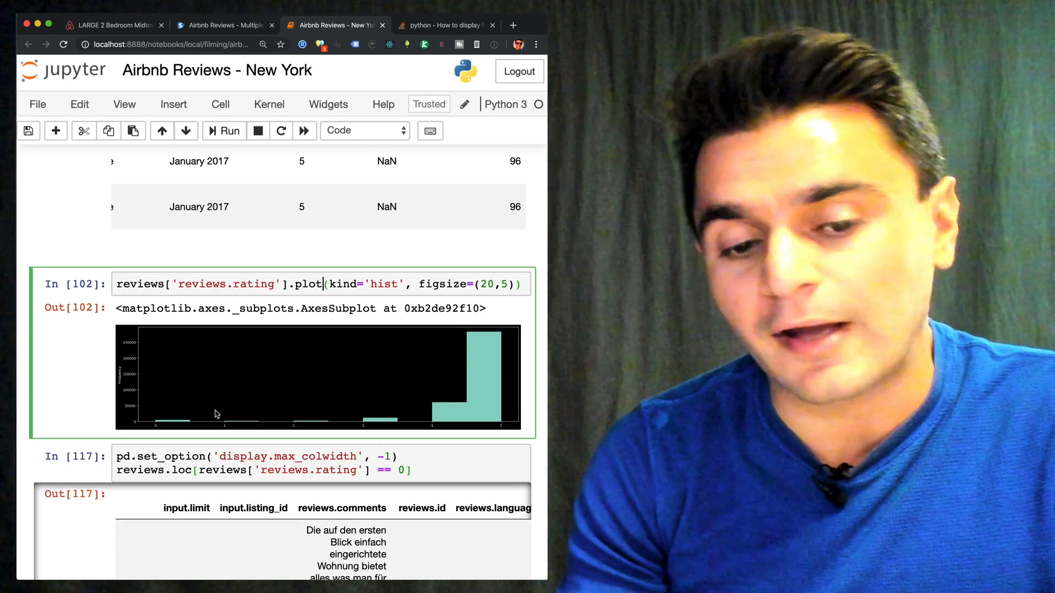
mouse_move(403, 428)
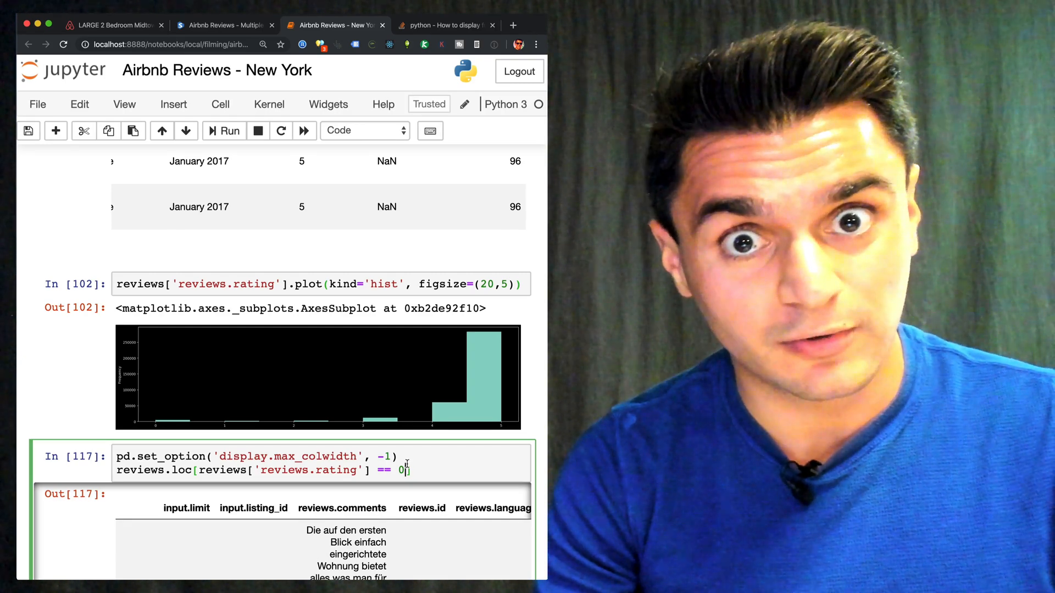
scroll(down, 3)
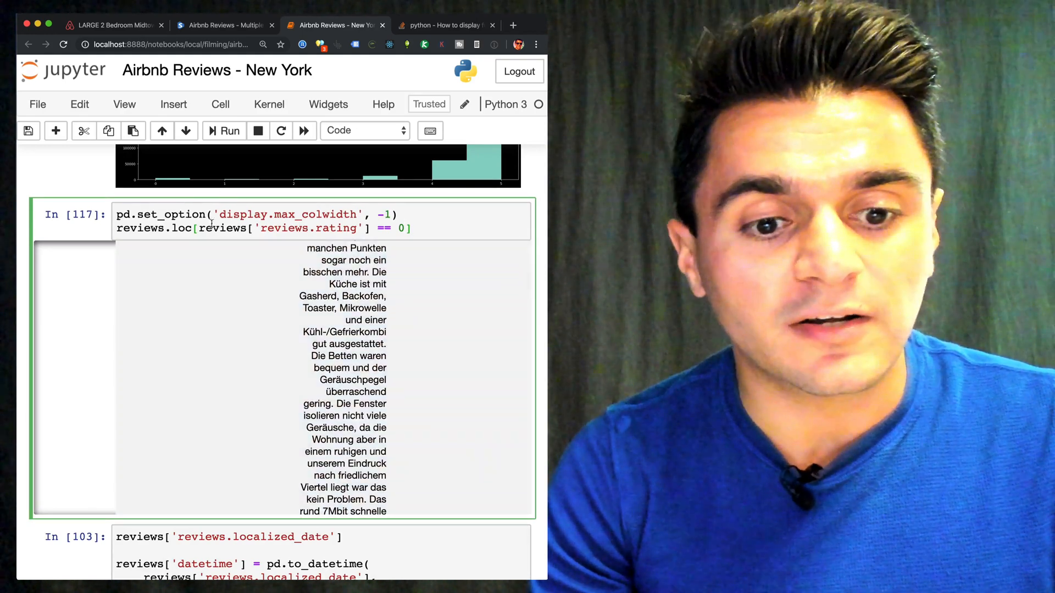
double_click(222, 229)
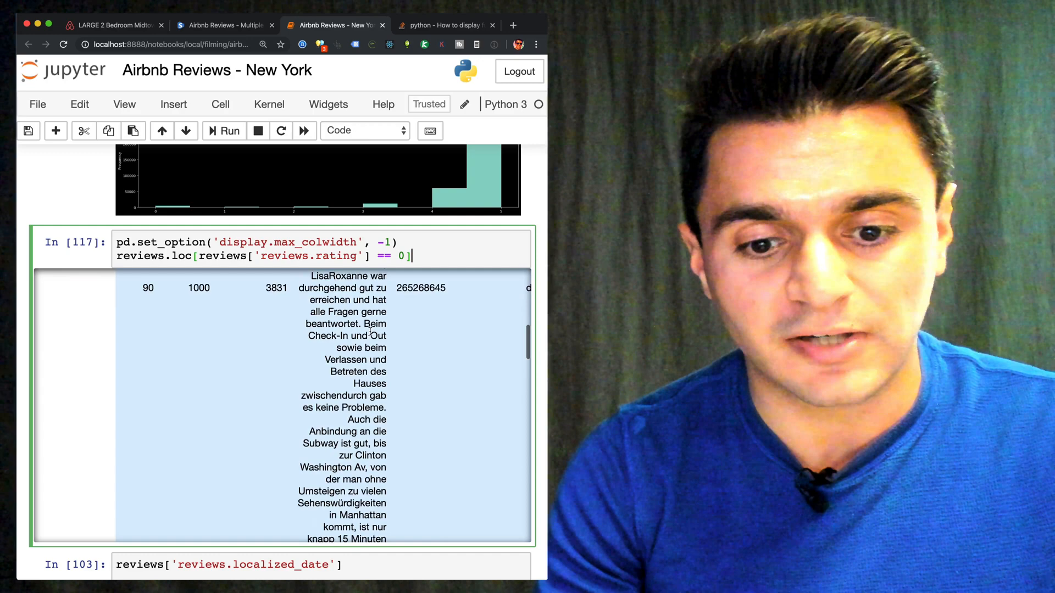
scroll(down, 3)
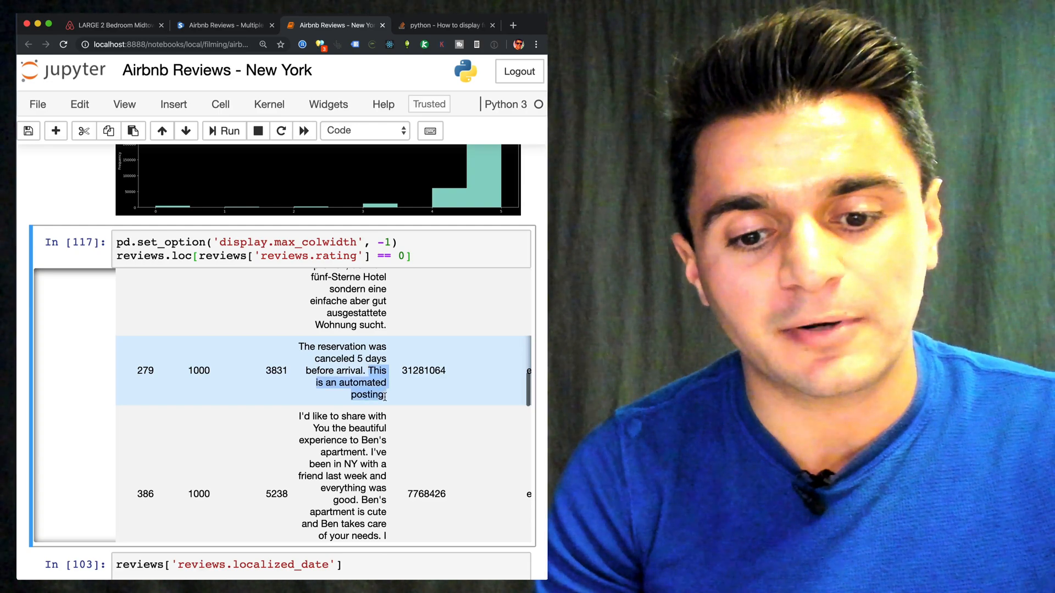
scroll(down, 3)
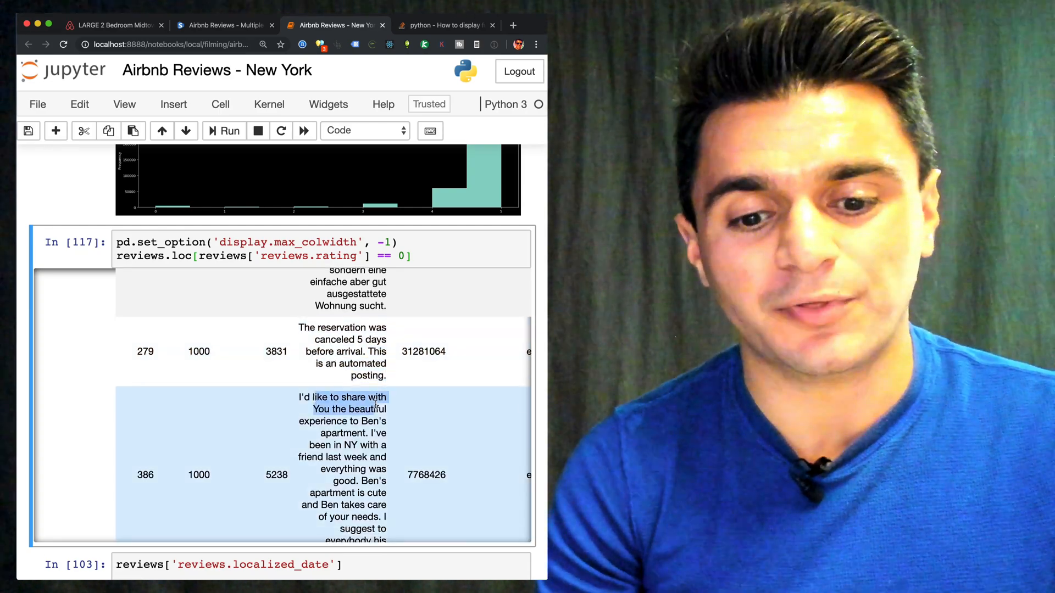
scroll(down, 3)
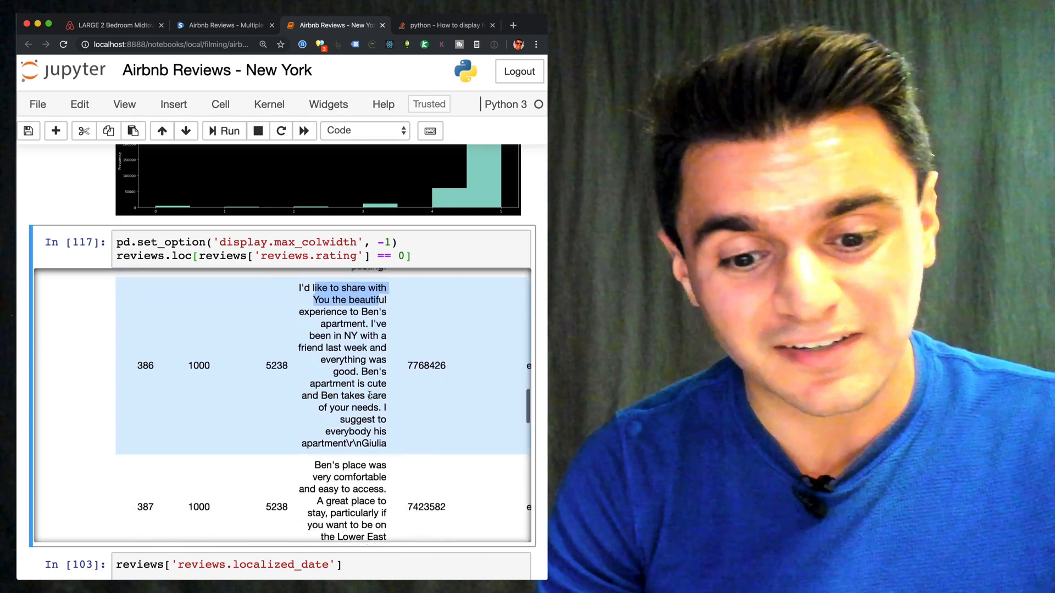
scroll(down, 3)
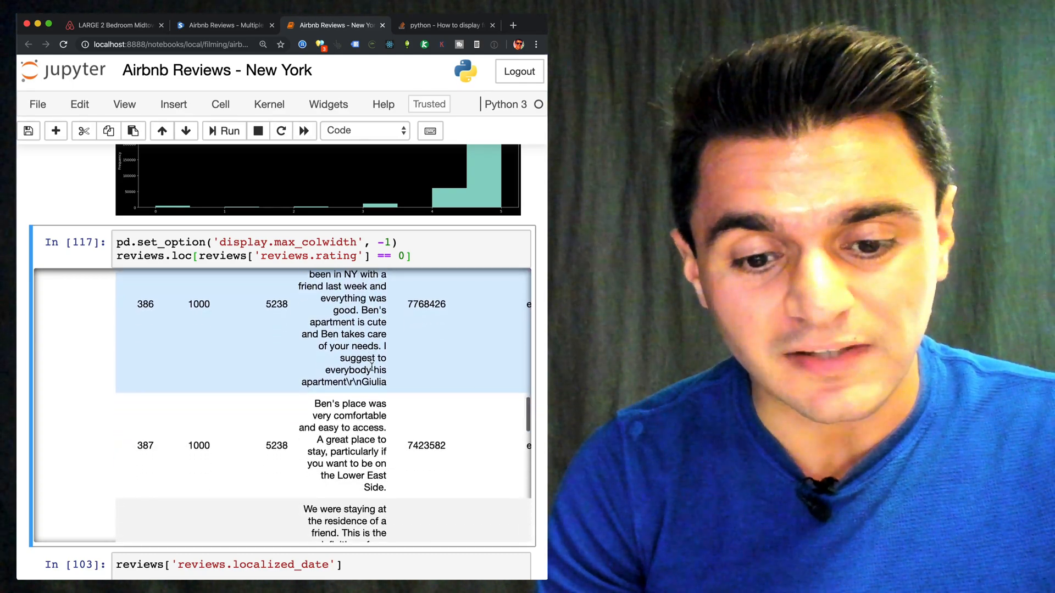
scroll(down, 3)
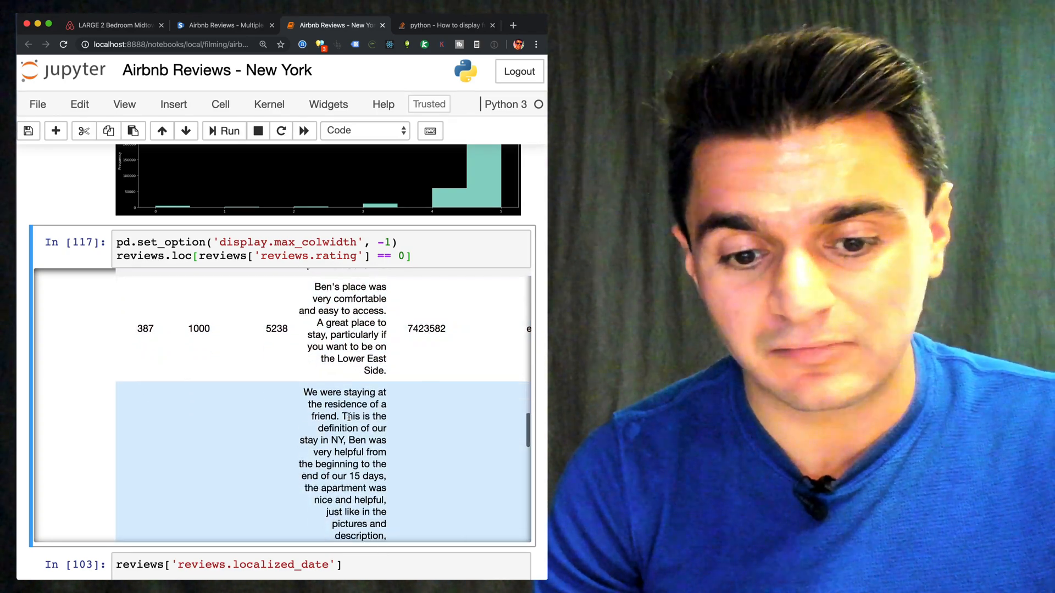
scroll(down, 3)
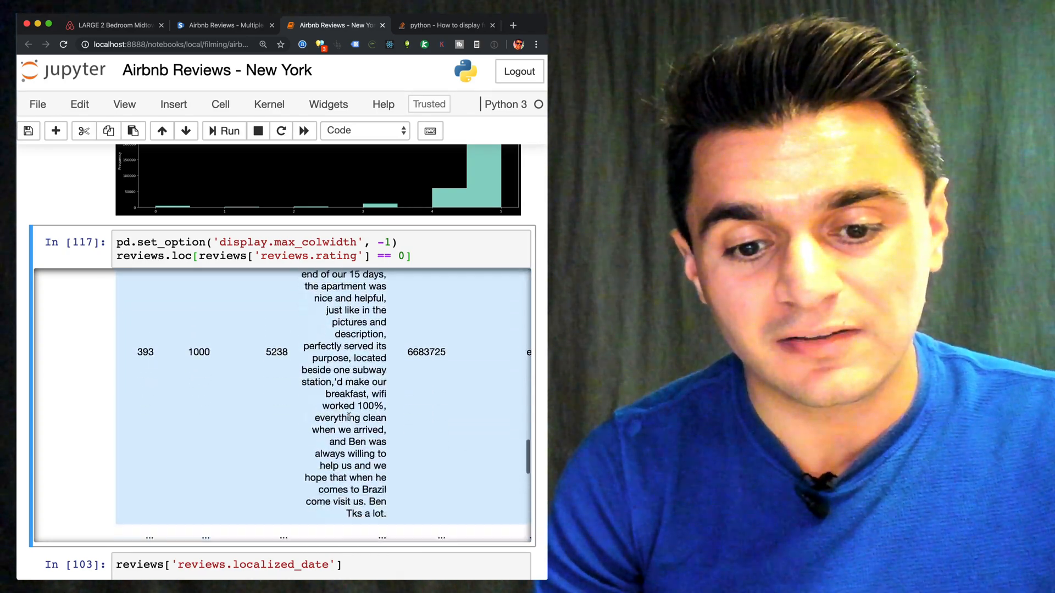
scroll(down, 3)
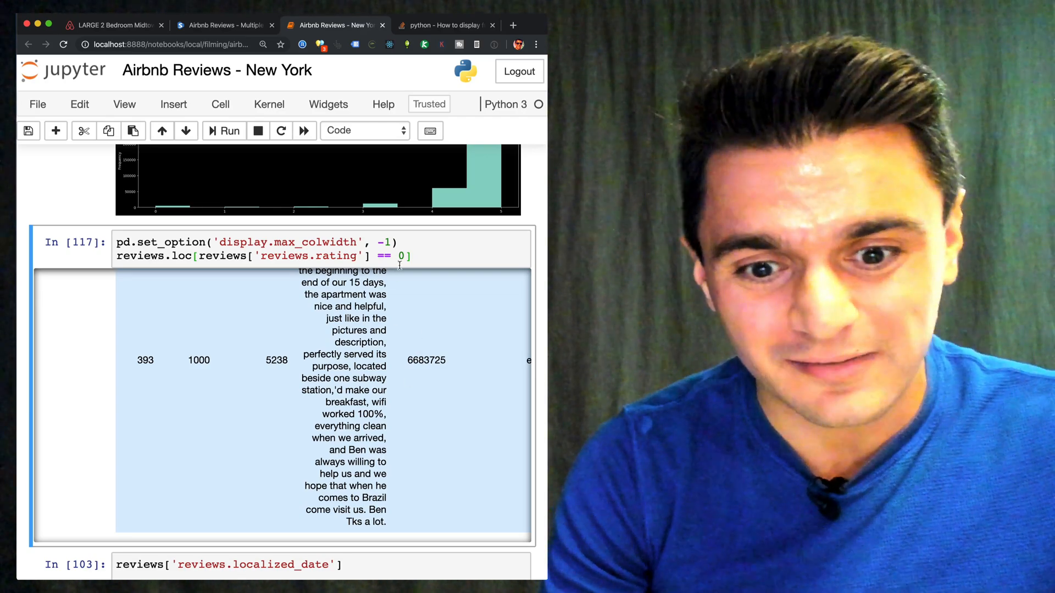
Filter the reviews to rating == 1, then rating == 5, and rerun to list them.
text(1)
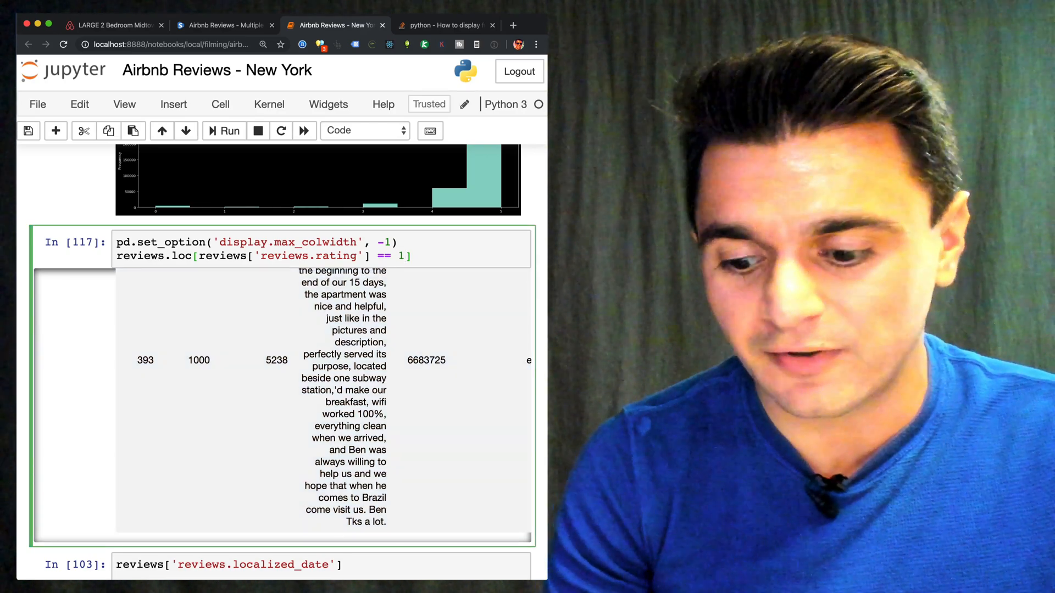
click(229, 131)
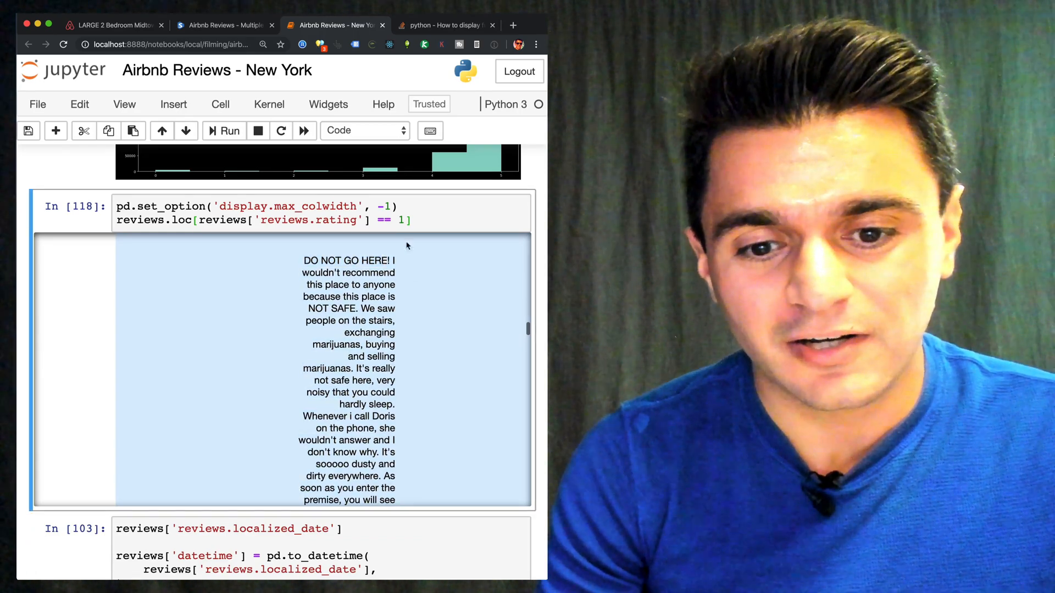
scroll(down, 3)
text(5)
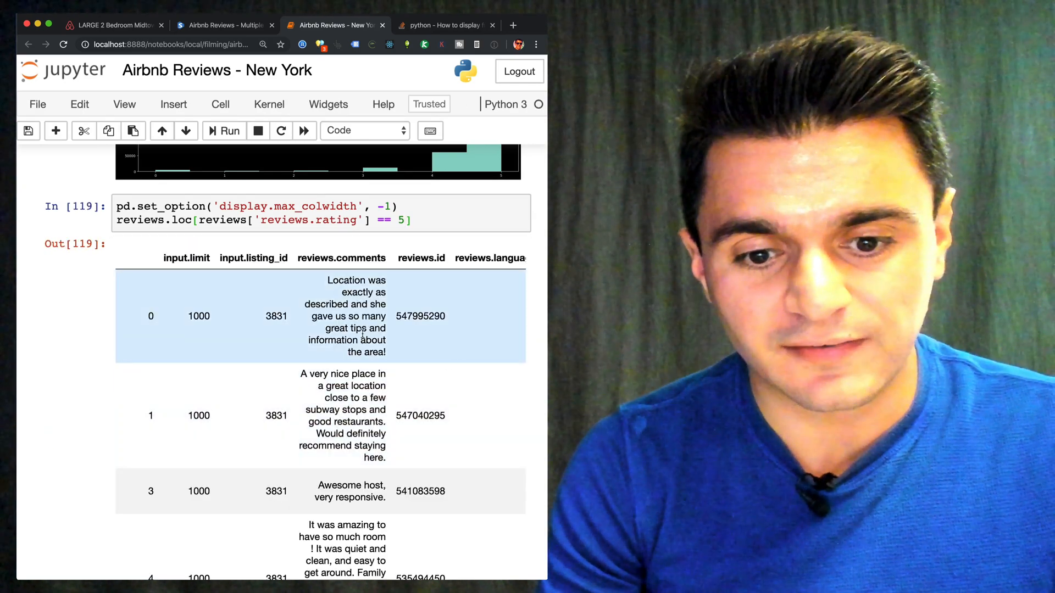
Scroll past the 5-star Out[119] table down to the stacked area chart of ratings over time.
scroll(down, 3)
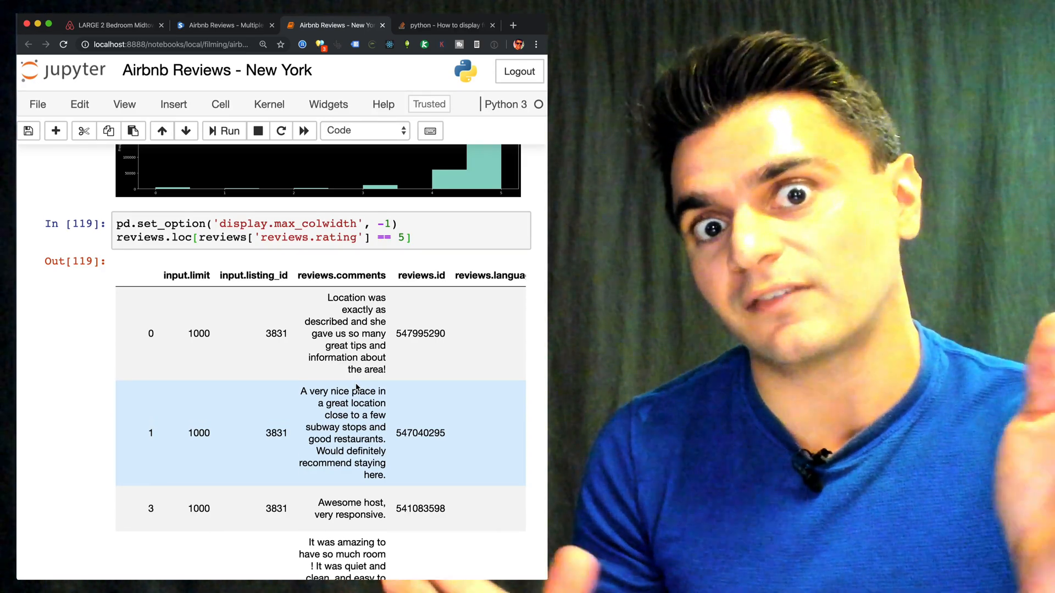
scroll(down, 3)
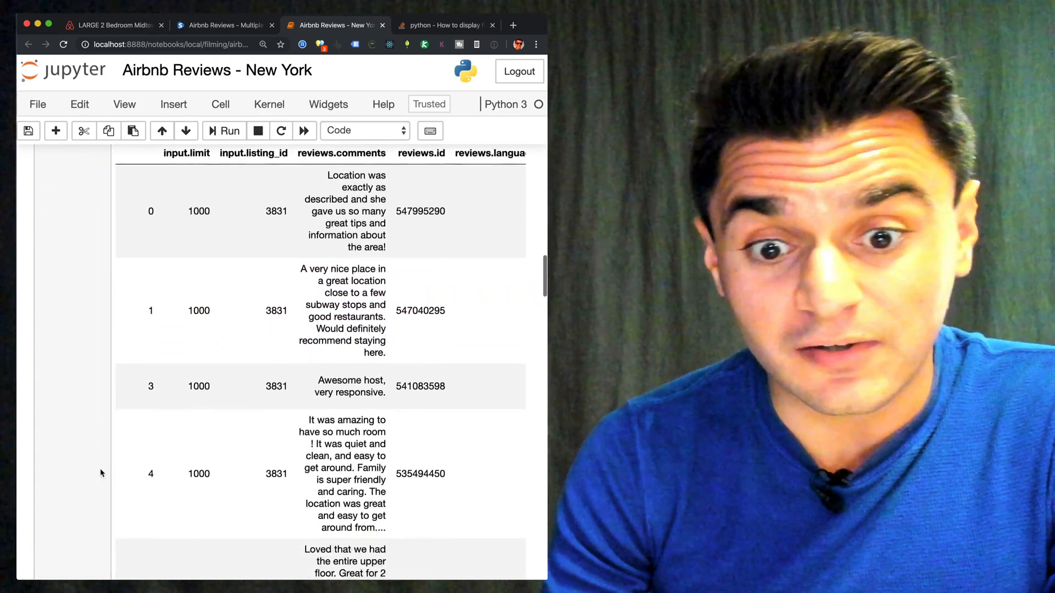
scroll(down, 3)
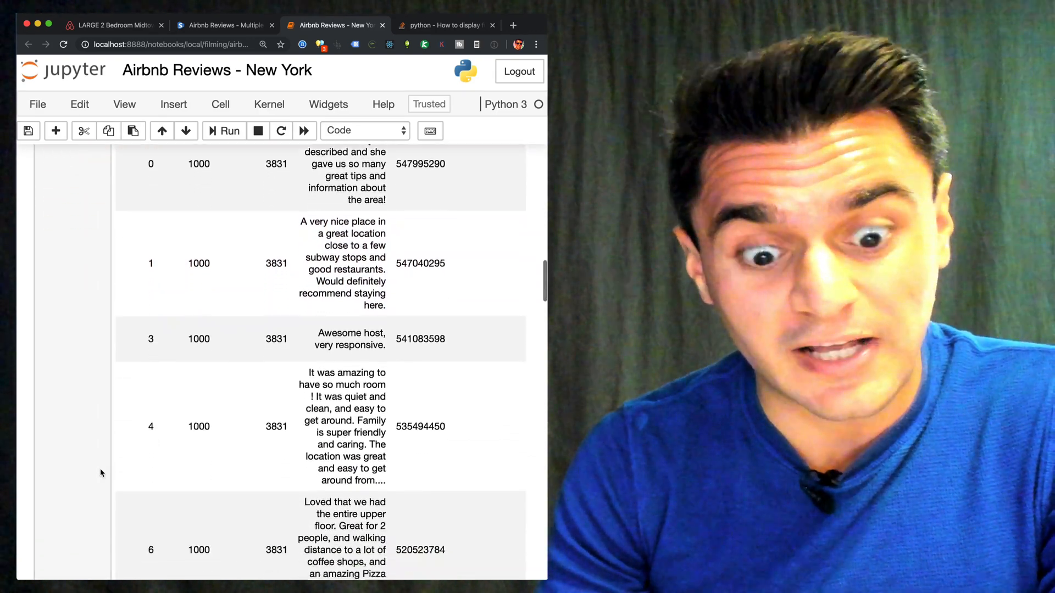
scroll(down, 3)
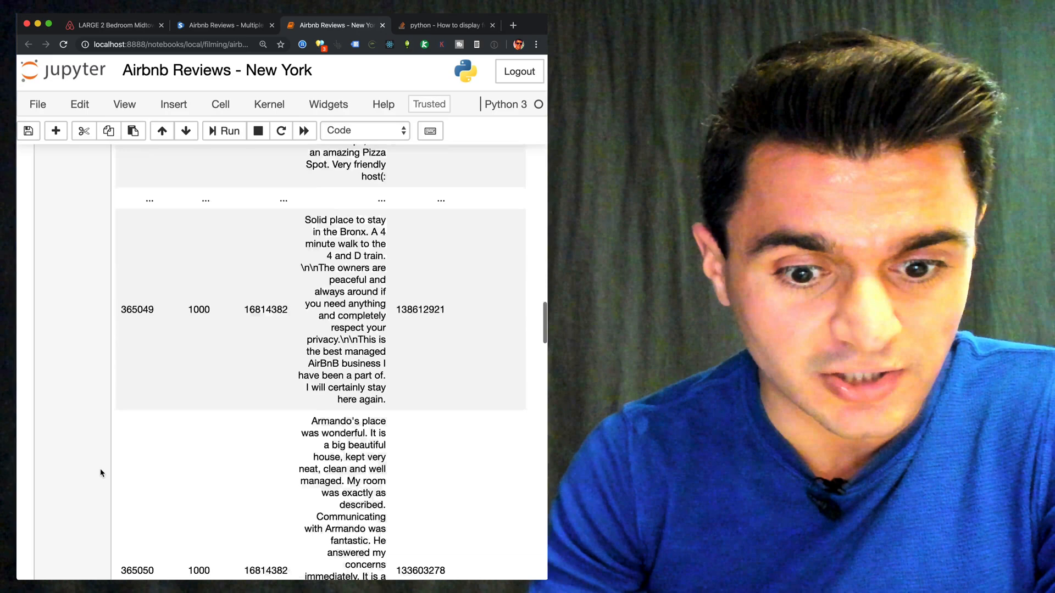
scroll(down, 3)
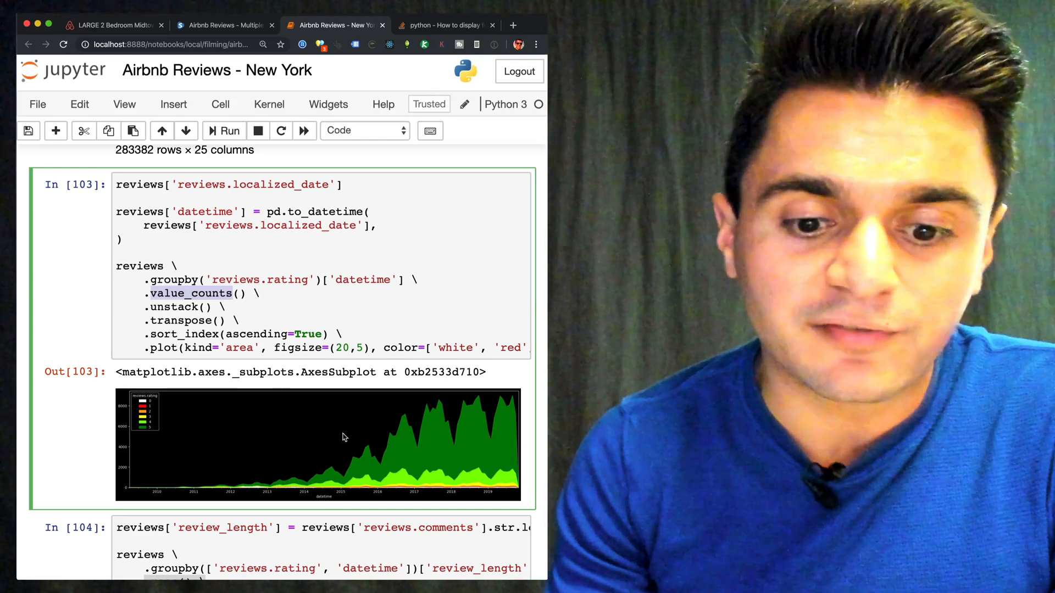
scroll(down, 3)
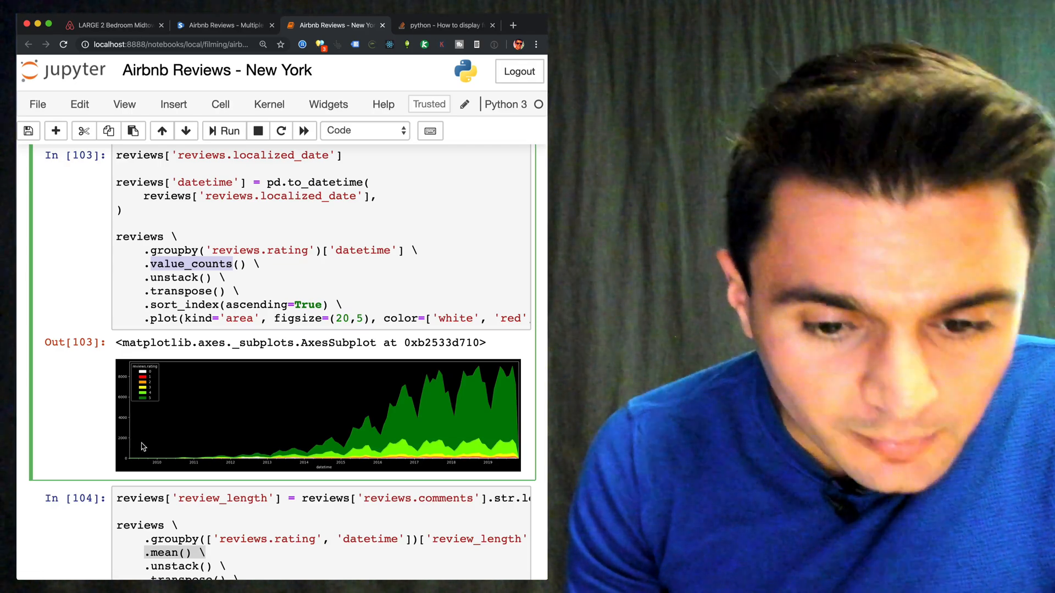
mouse_move(438, 380)
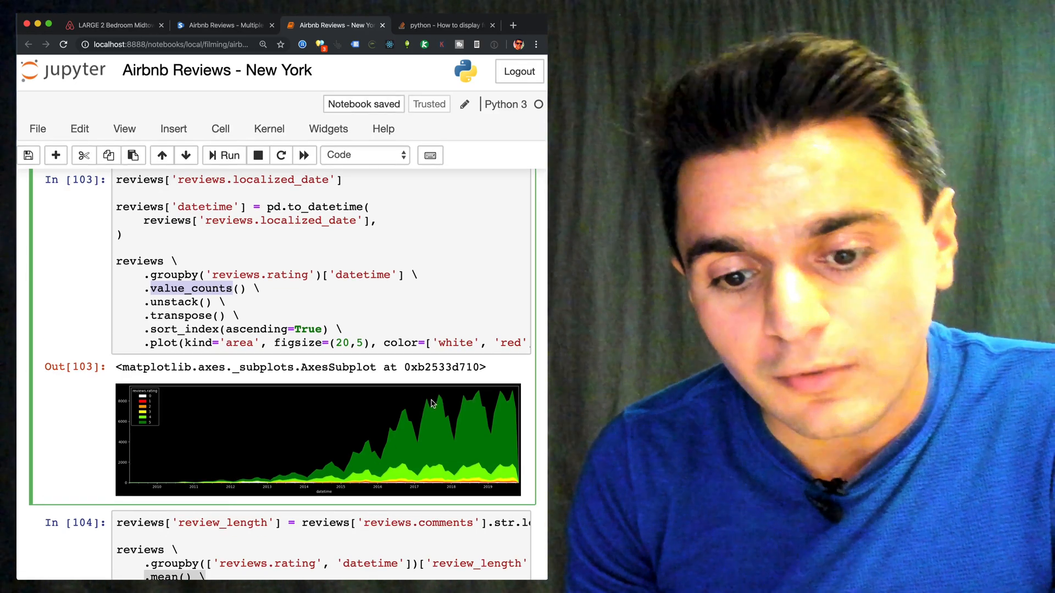
scroll(down, 3)
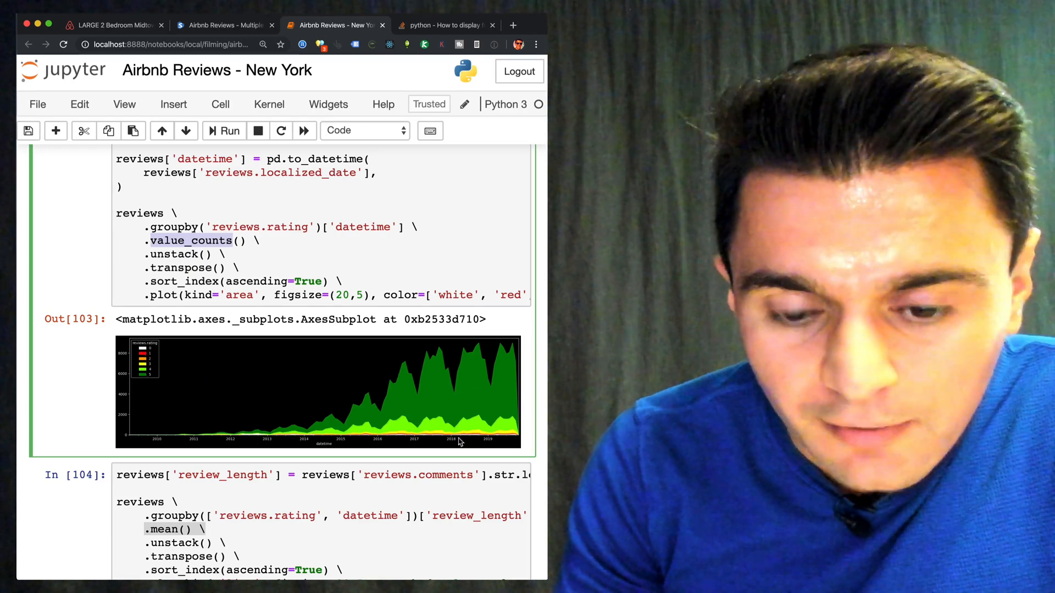
scroll(down, 3)
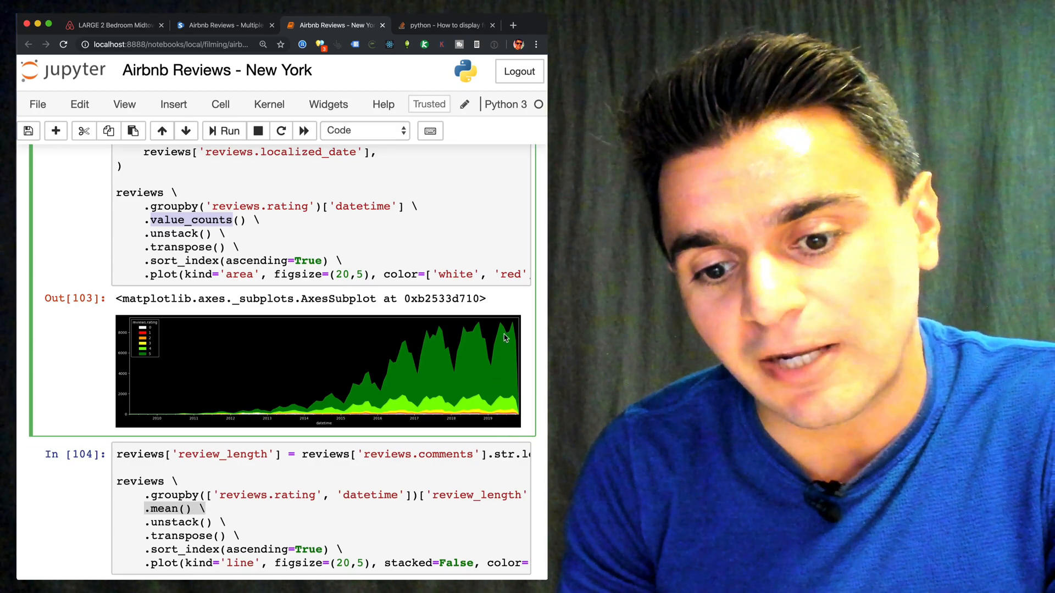
mouse_move(497, 367)
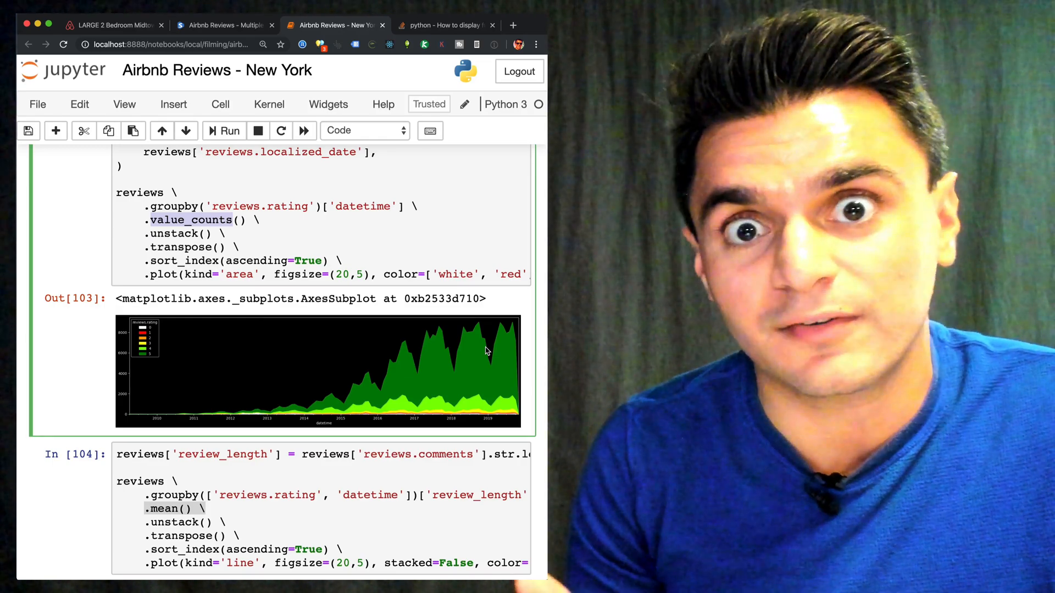
mouse_move(446, 381)
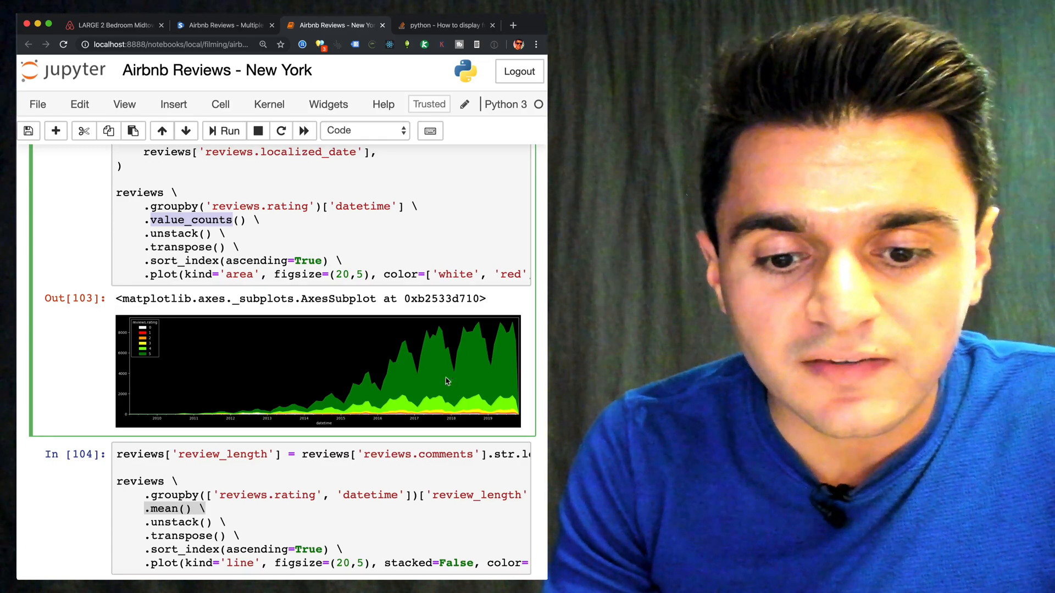
click(230, 131)
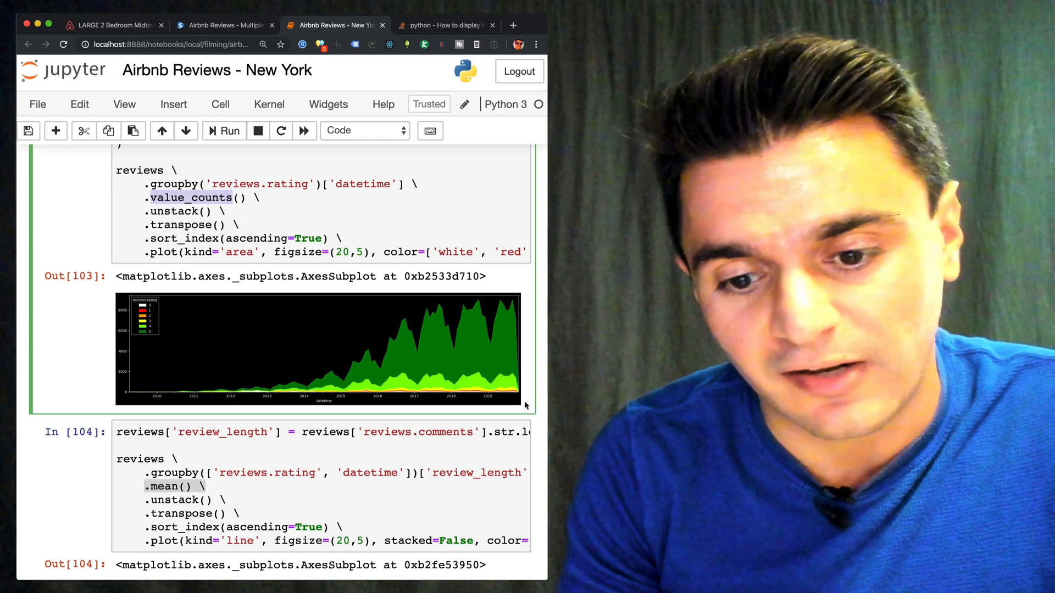
mouse_move(463, 398)
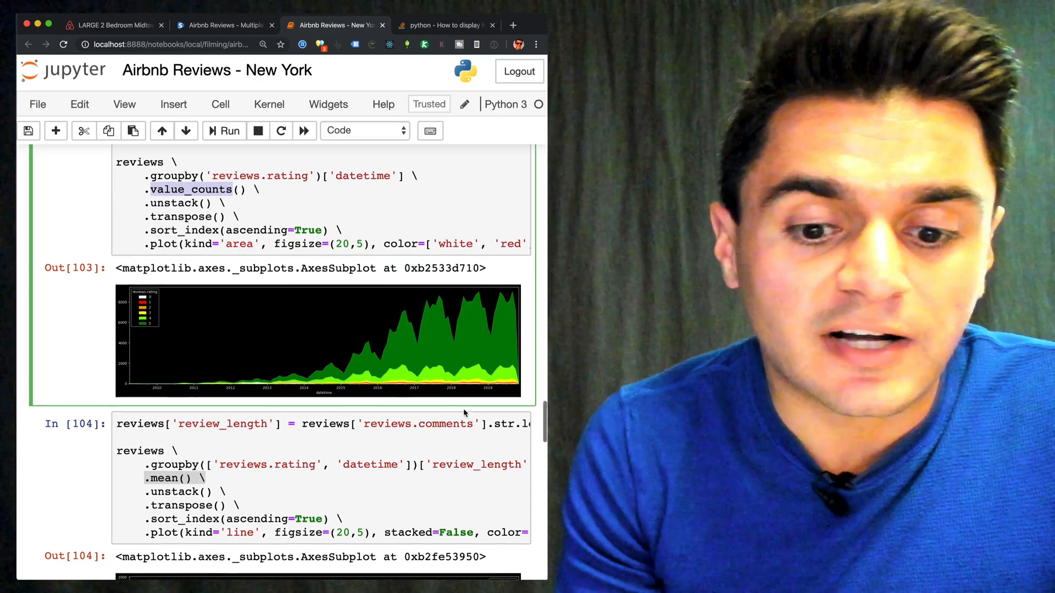
scroll(down, 3)
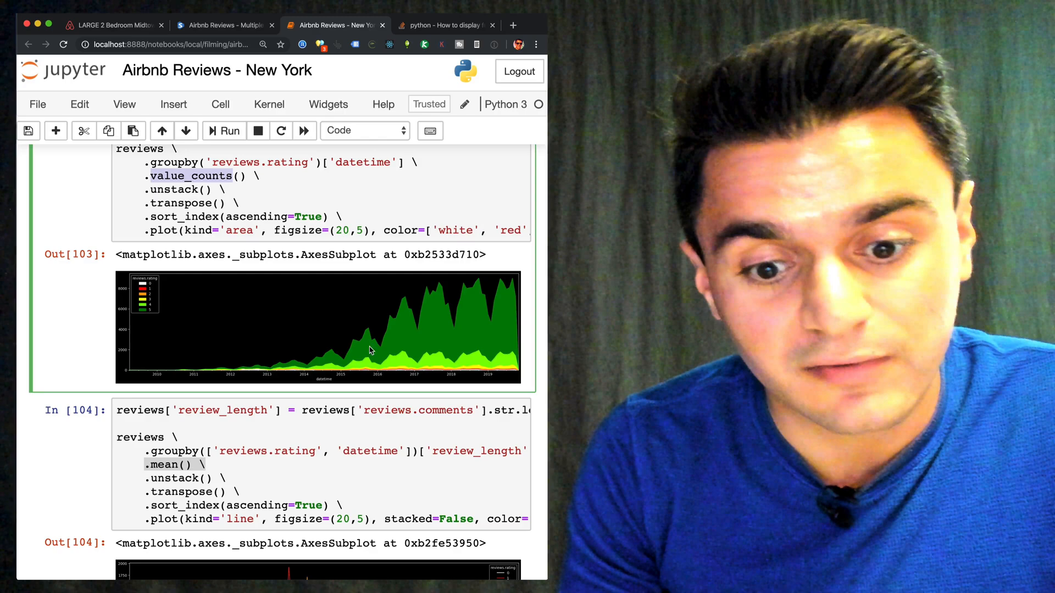
scroll(down, 3)
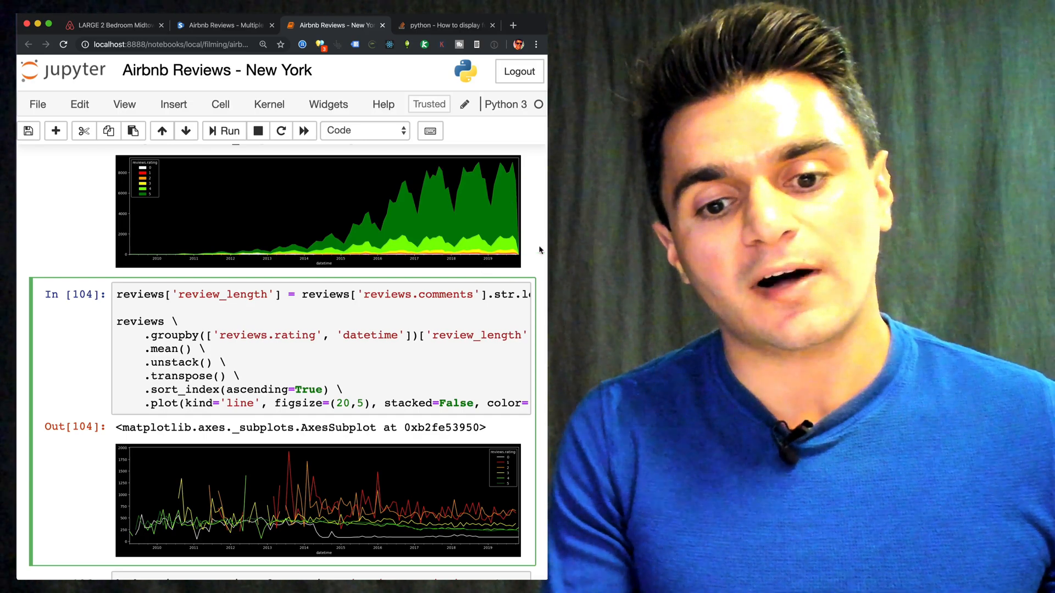
scroll(down, 3)
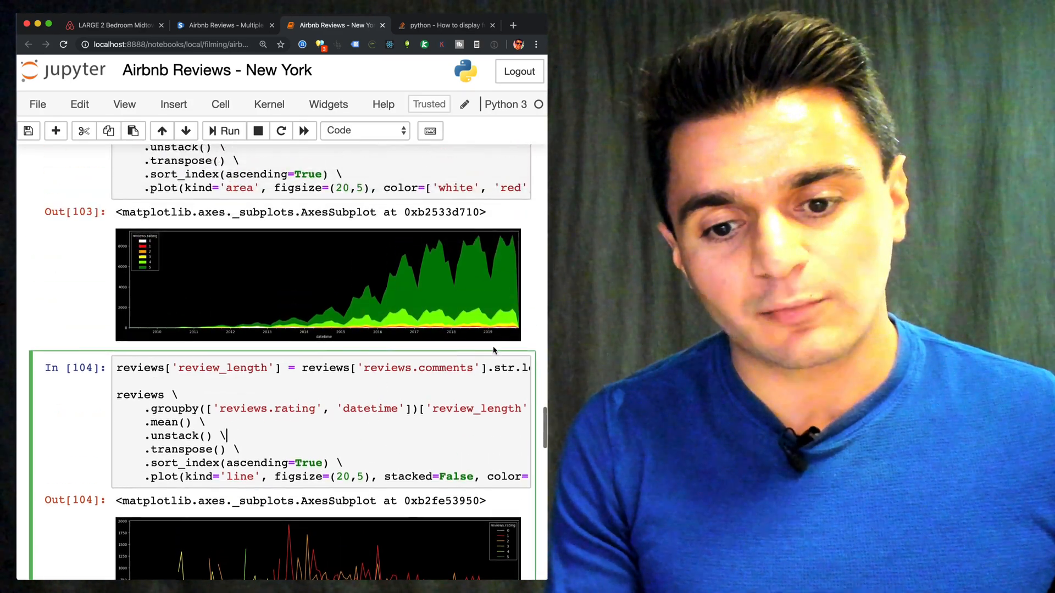
scroll(down, 3)
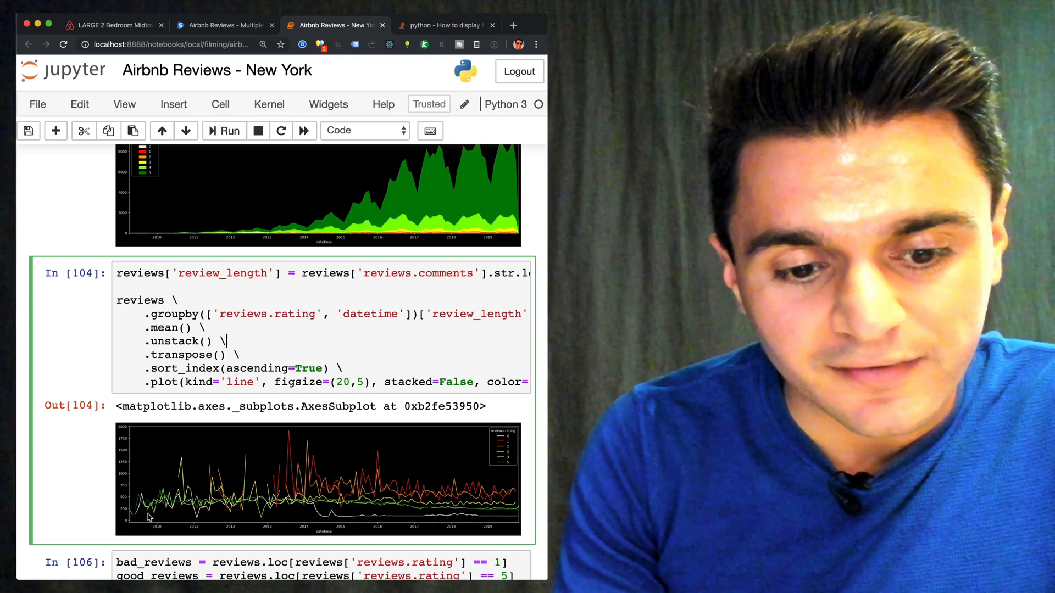
mouse_move(529, 517)
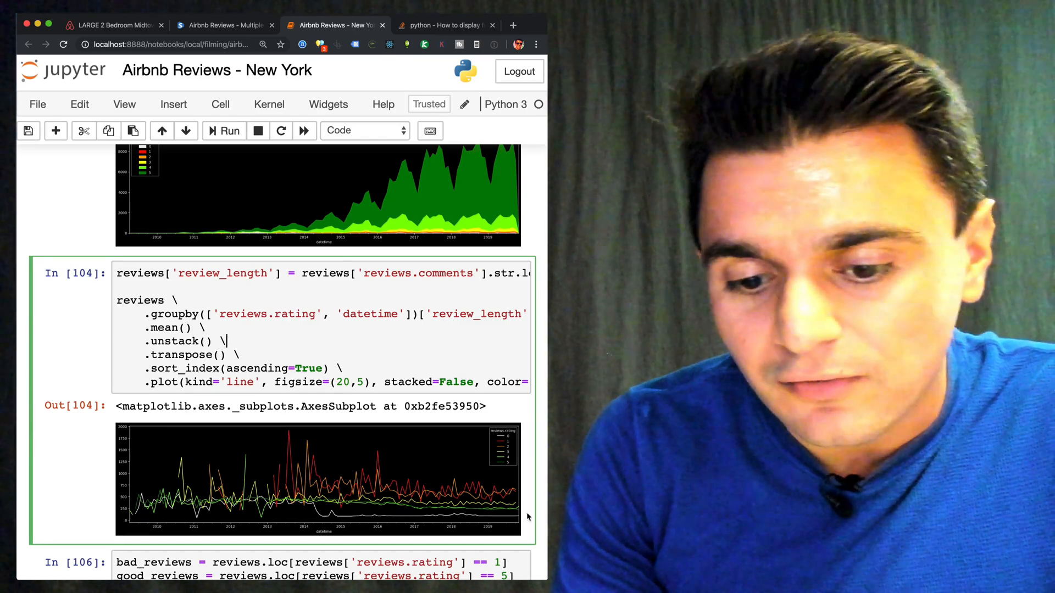
scroll(down, 3)
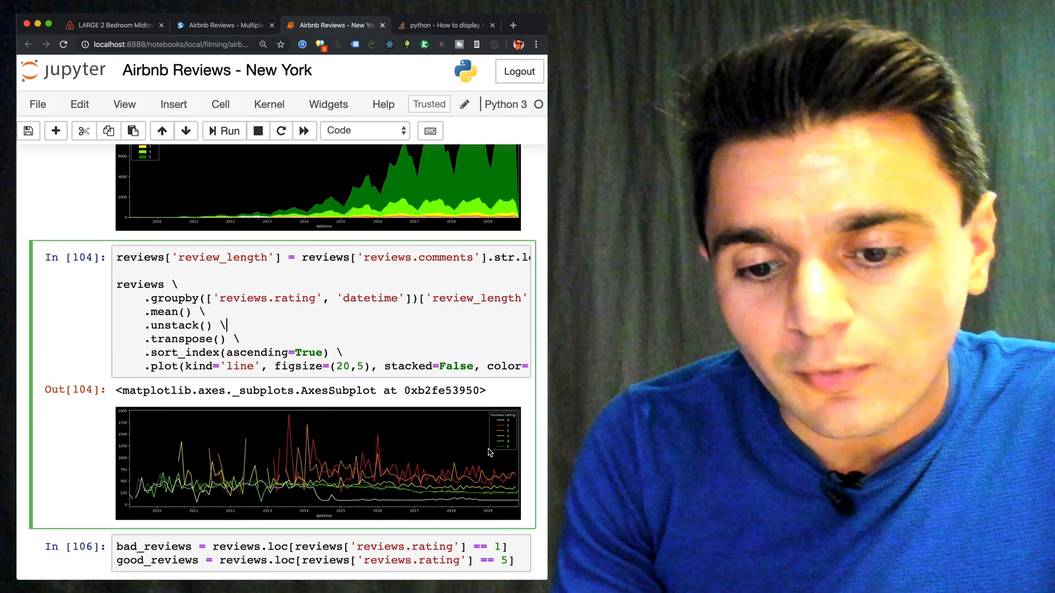
mouse_move(135, 475)
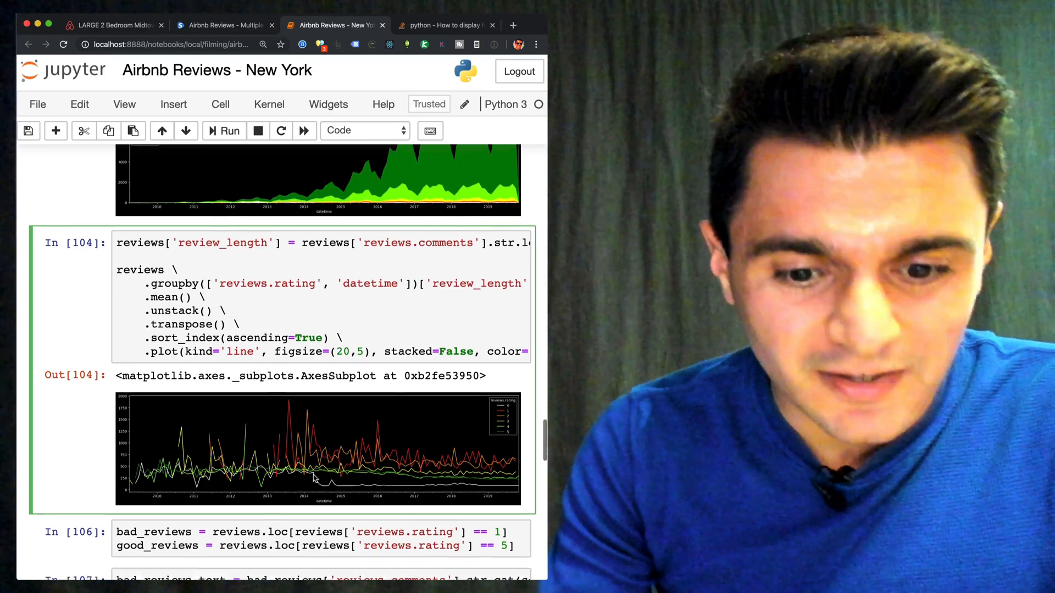
scroll(down, 3)
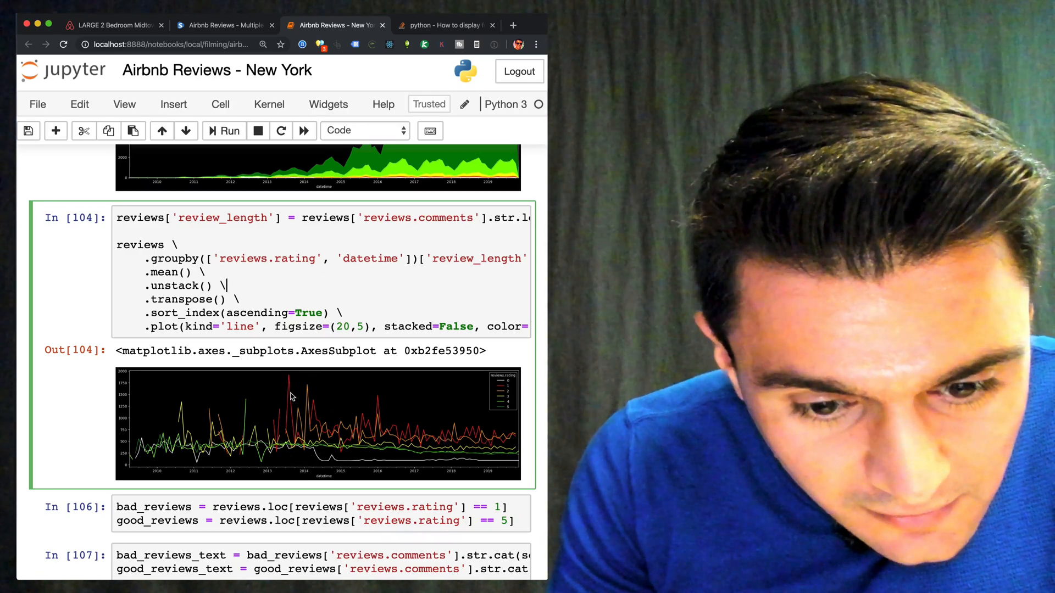
mouse_move(386, 422)
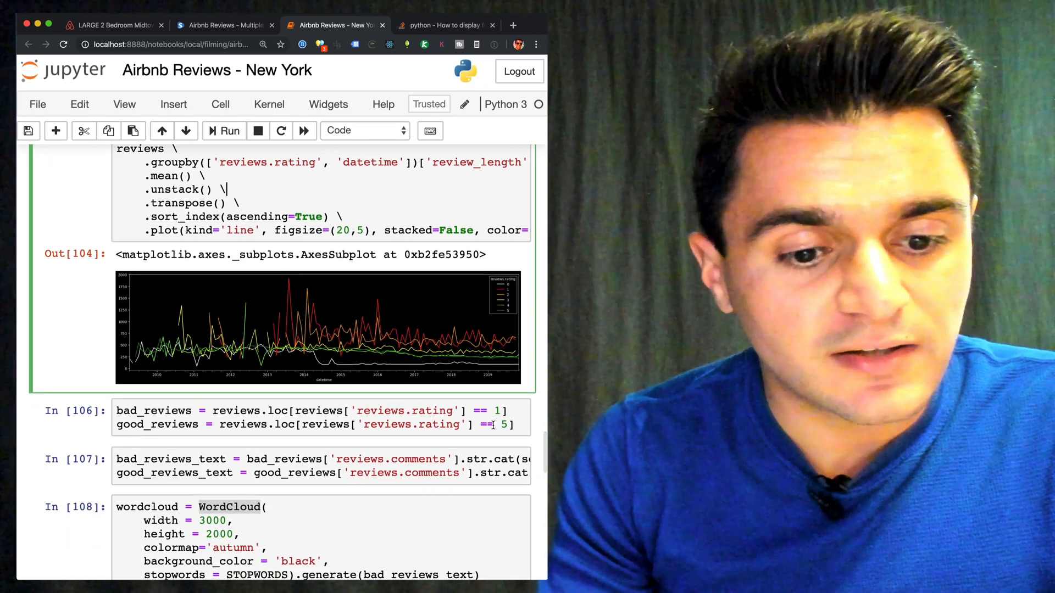
scroll(down, 3)
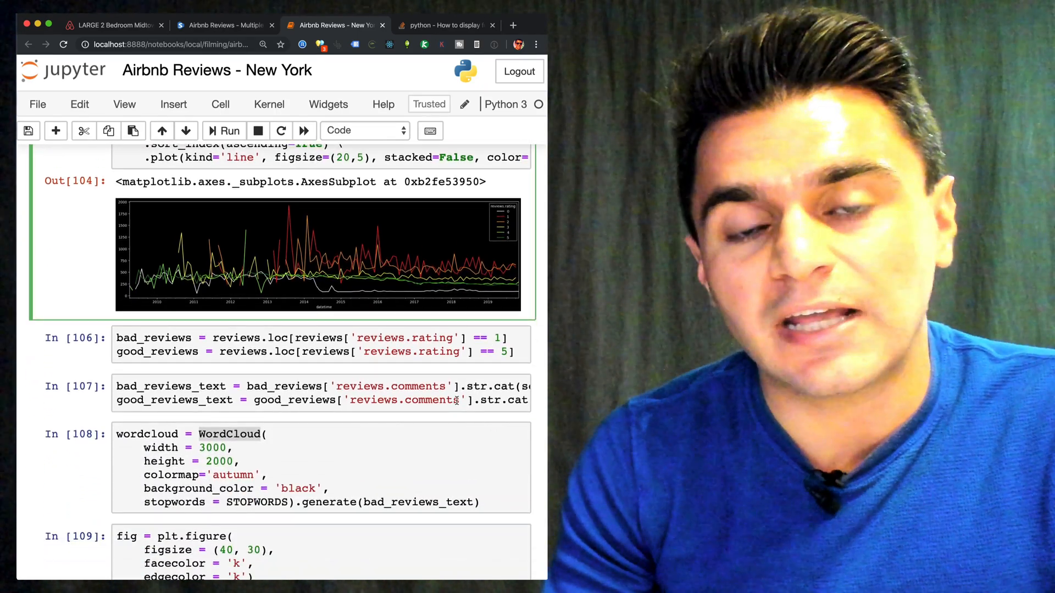
scroll(down, 3)
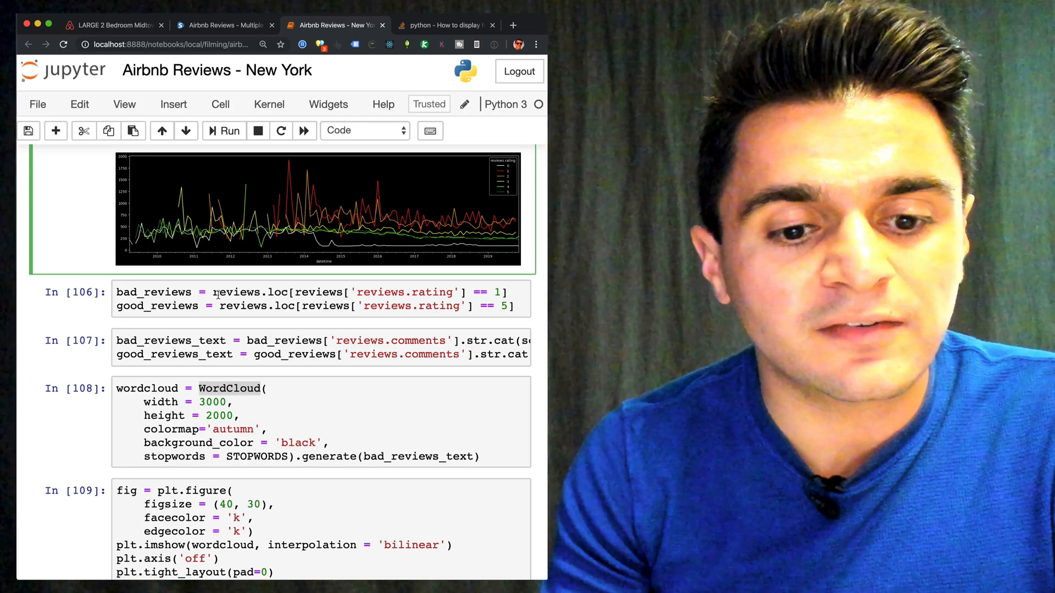
click(168, 307)
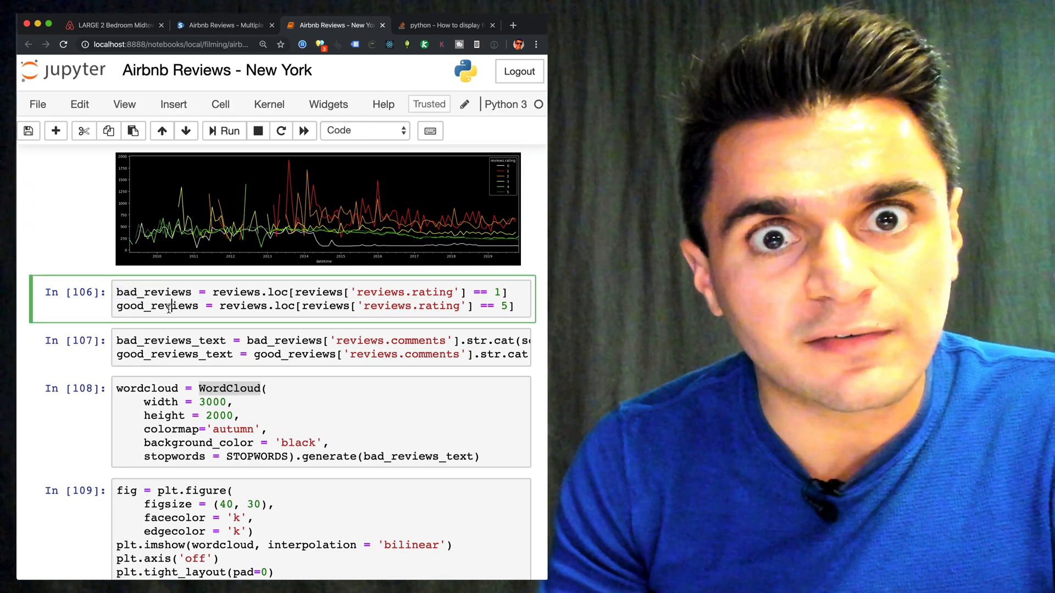
double_click(277, 292)
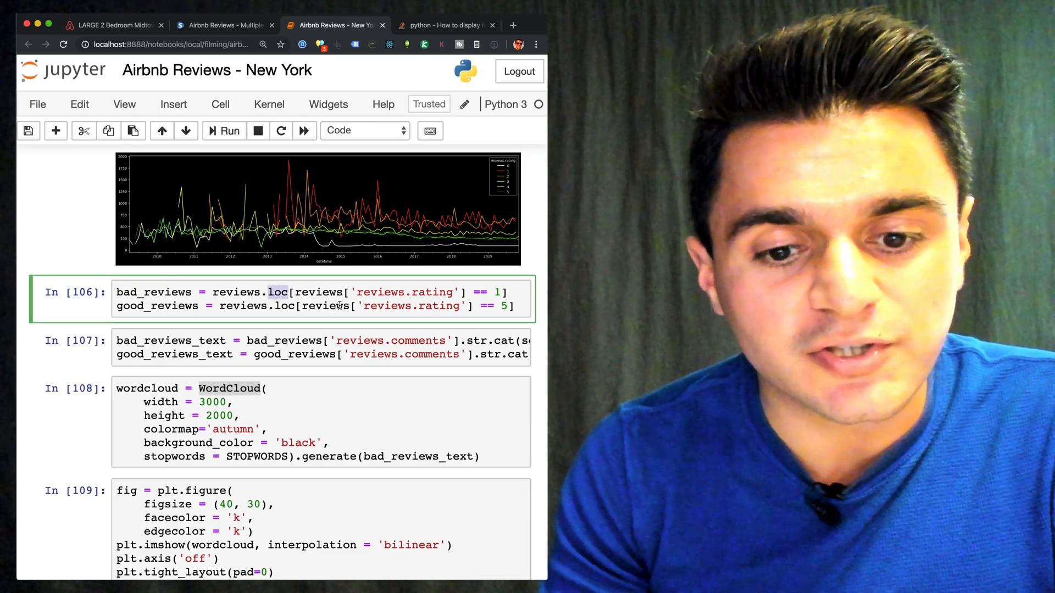
double_click(154, 292)
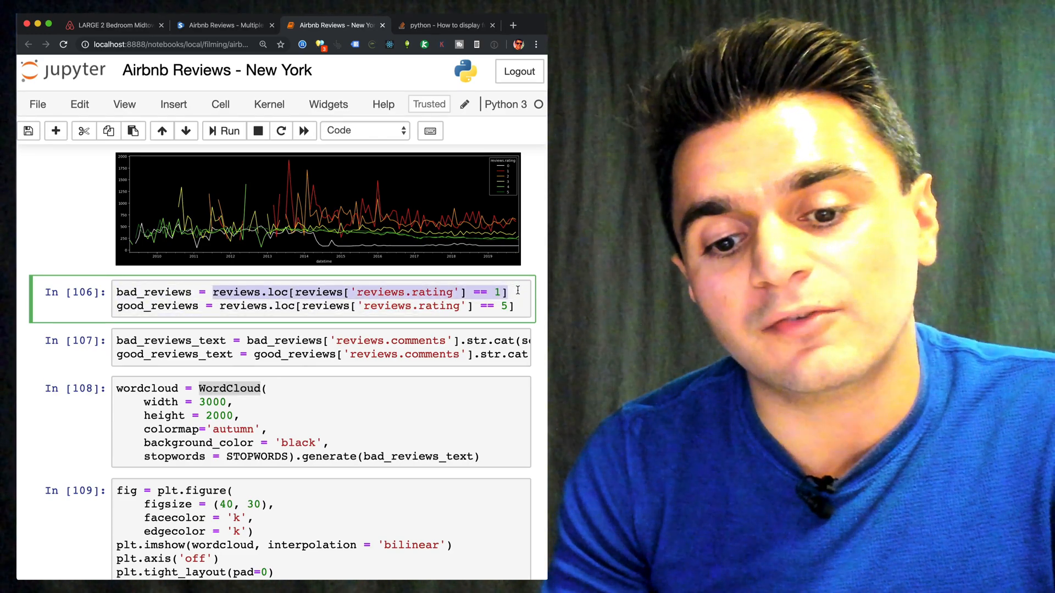
key(Backspace)
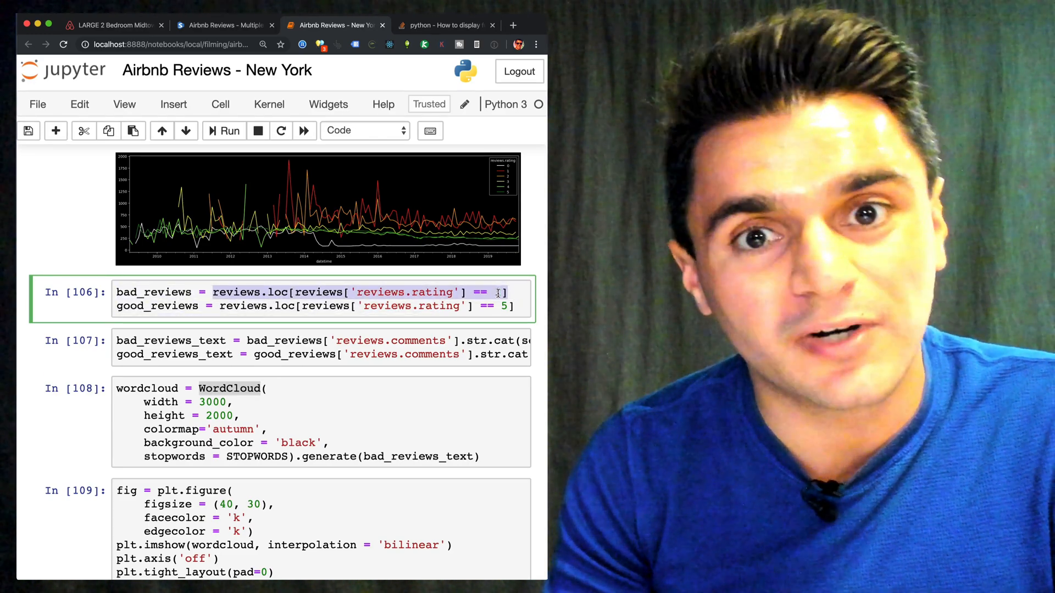
text(1)
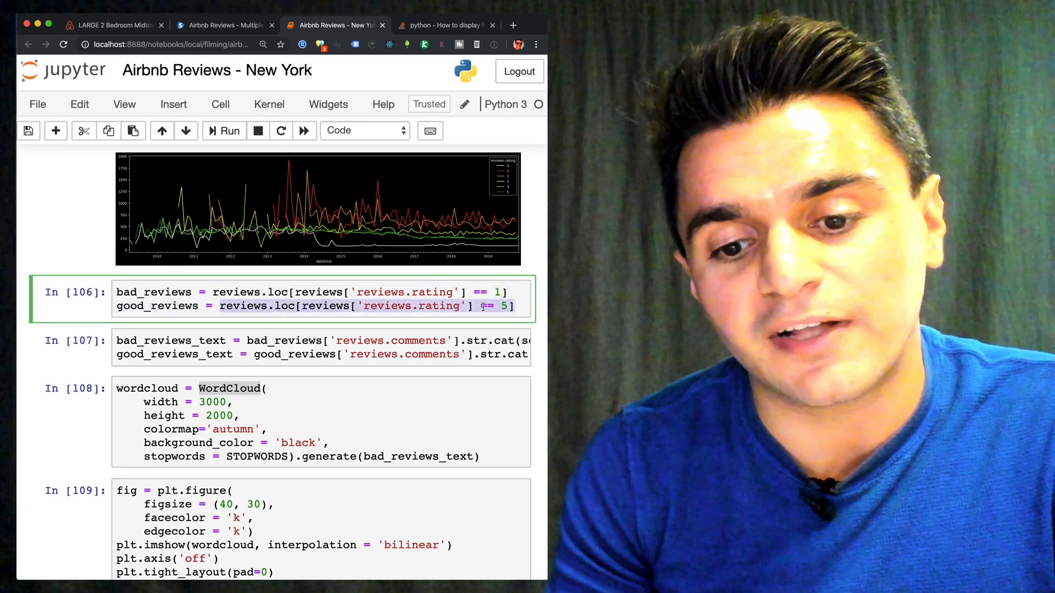
scroll(down, 3)
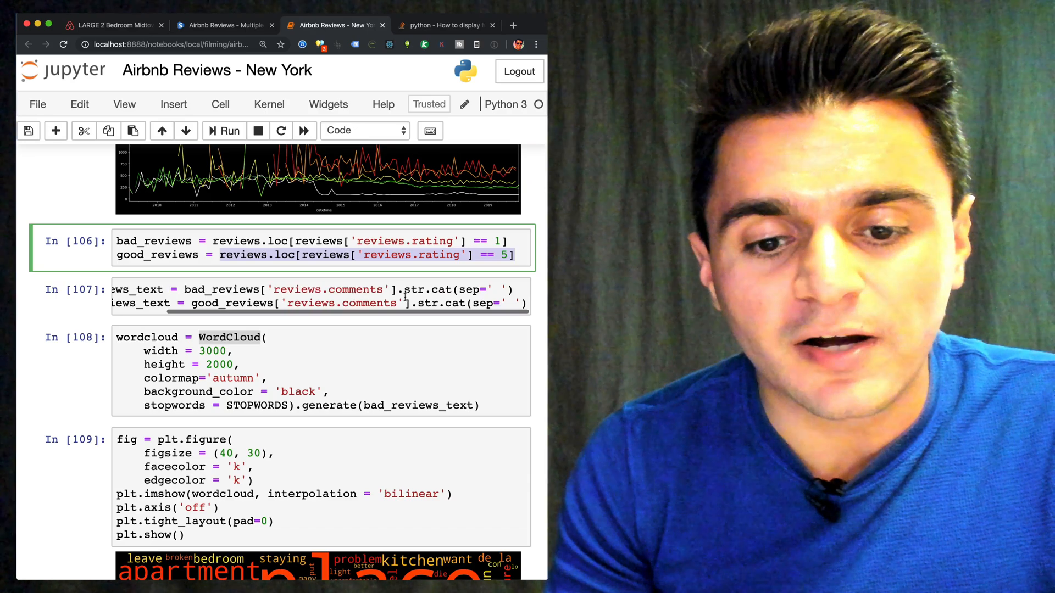
double_click(441, 289)
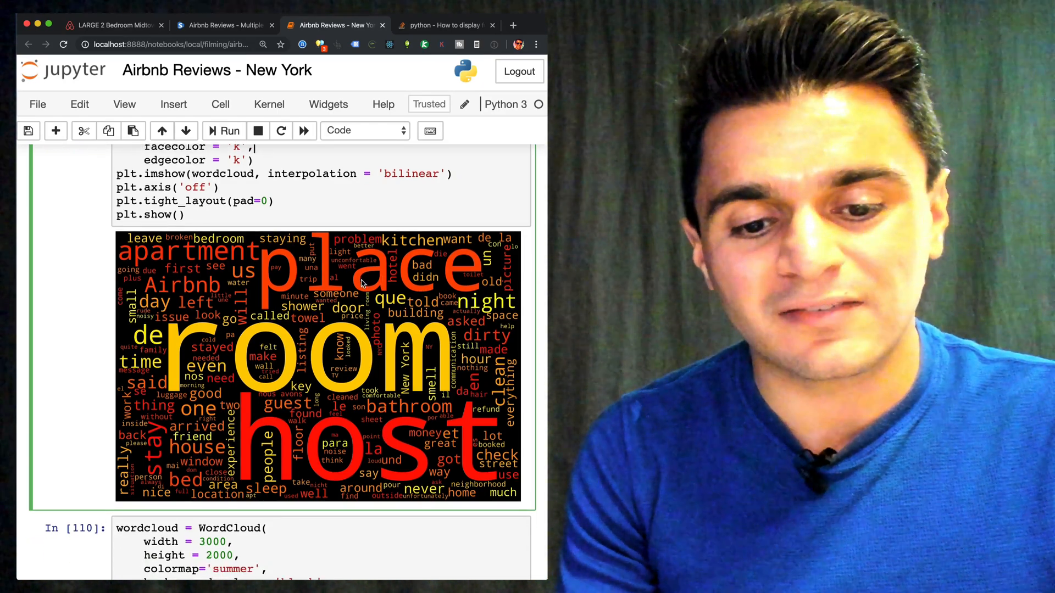
scroll(down, 3)
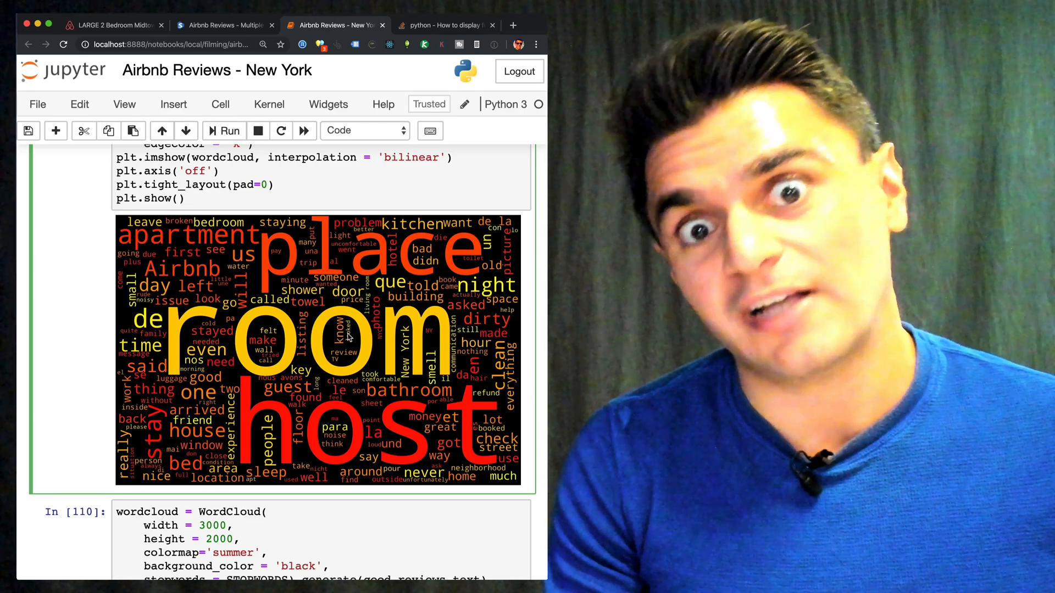
scroll(down, 3)
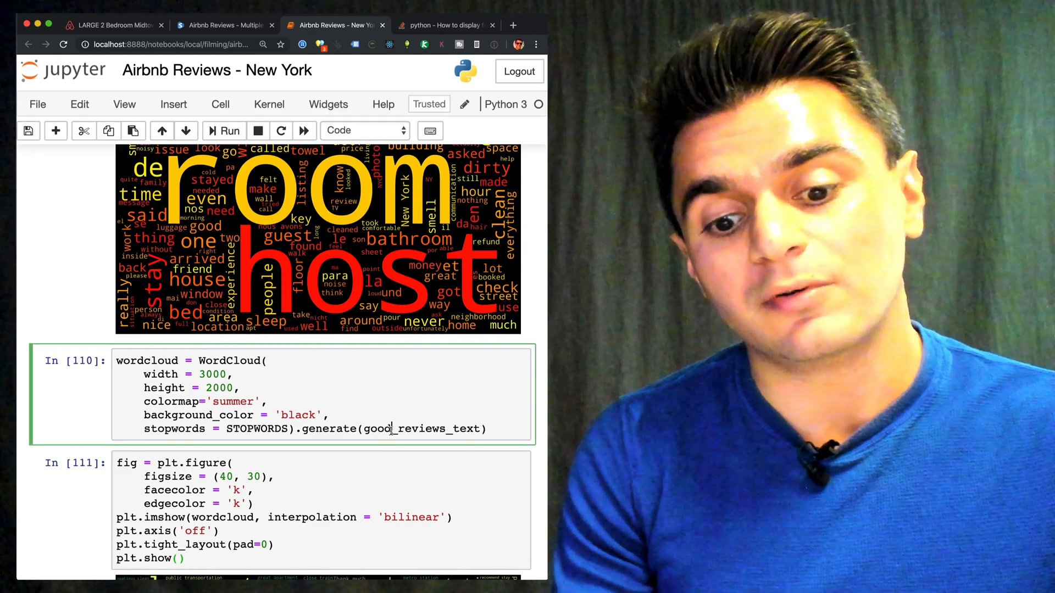
scroll(down, 3)
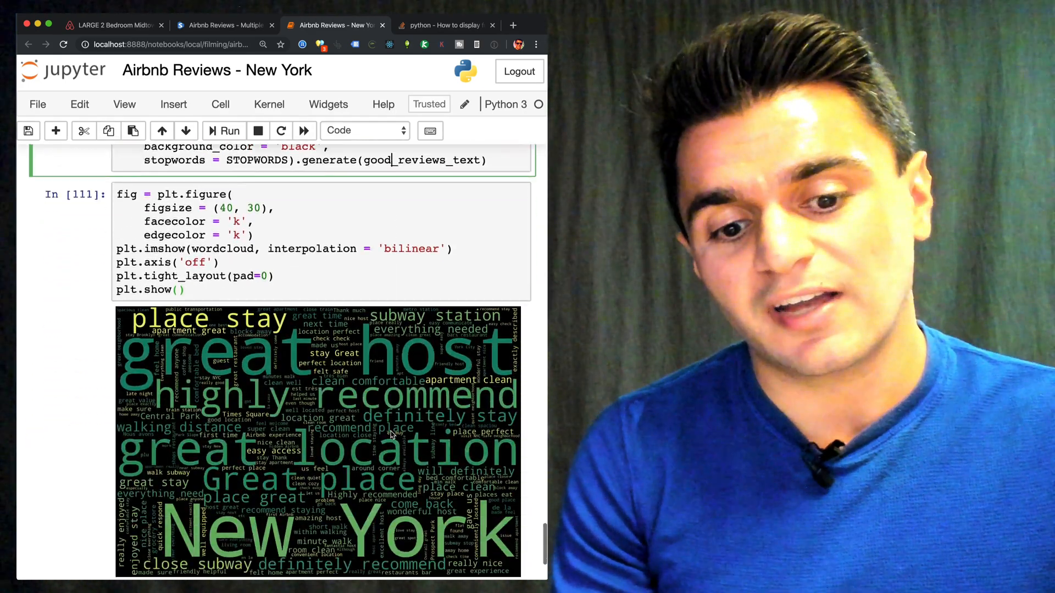
scroll(down, 3)
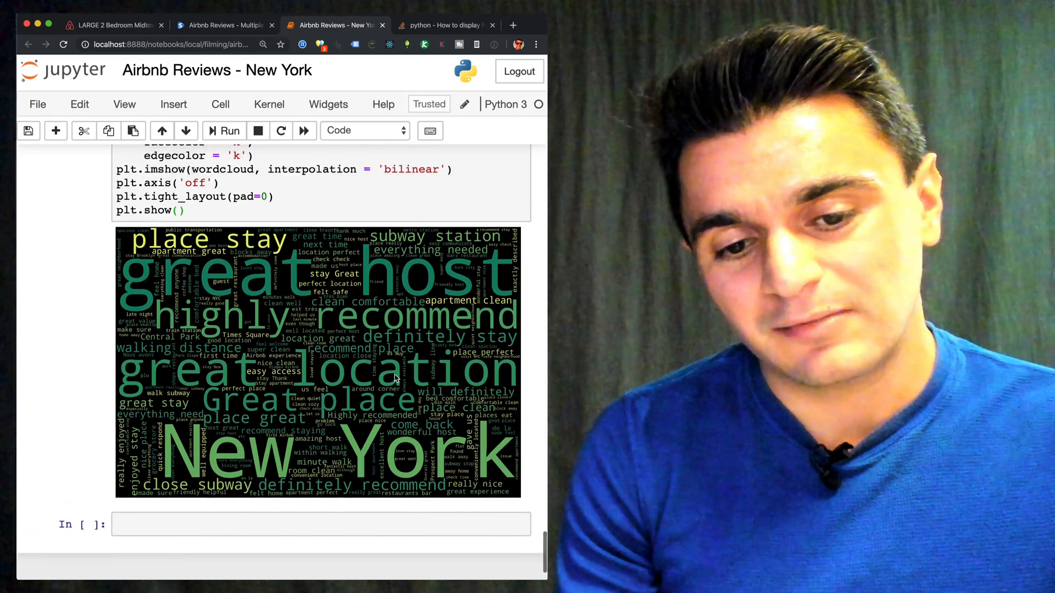
scroll(down, 3)
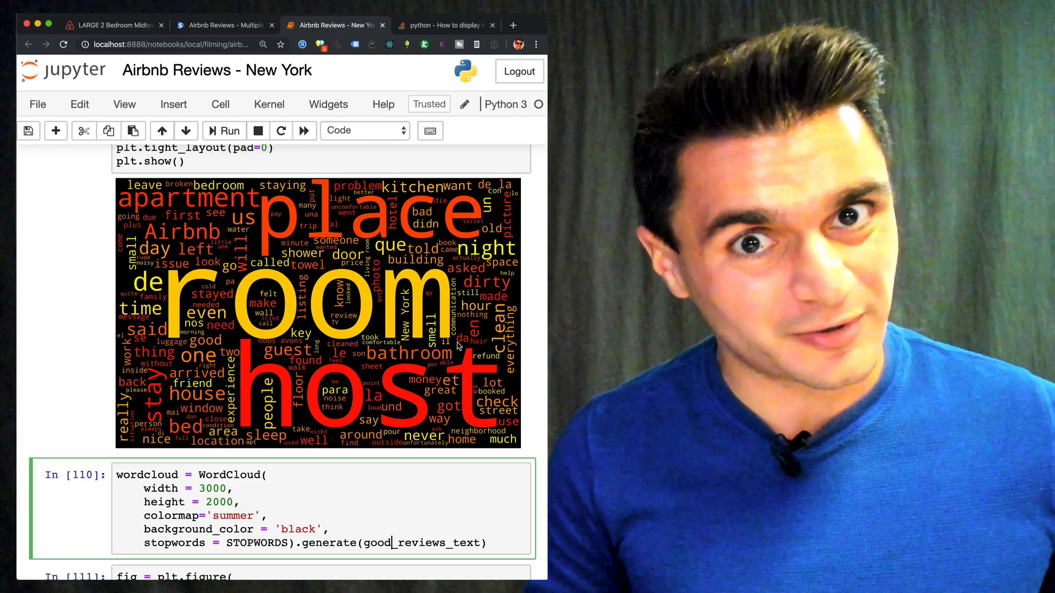
scroll(down, 3)
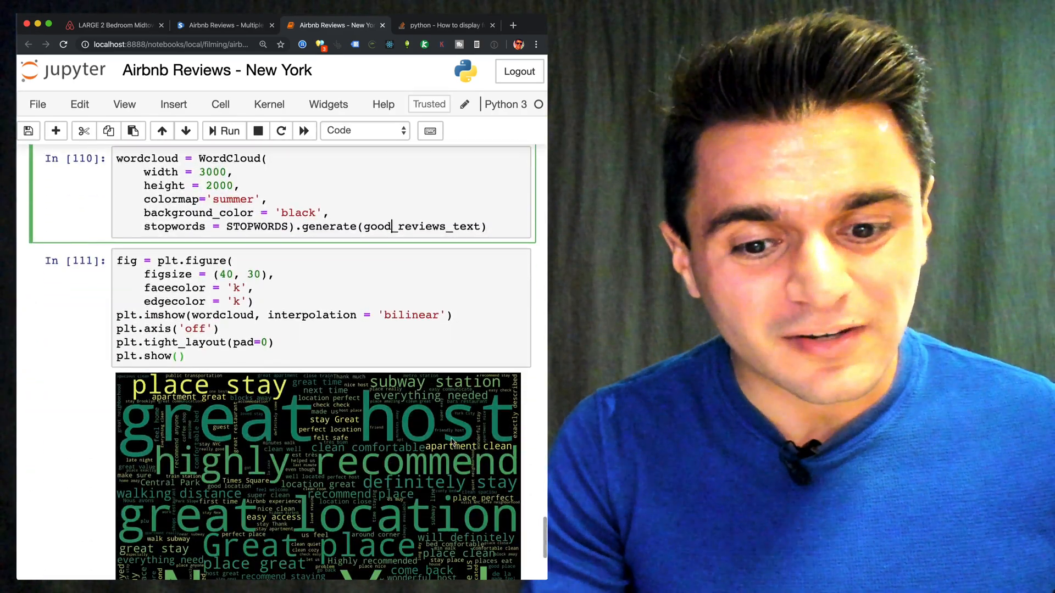